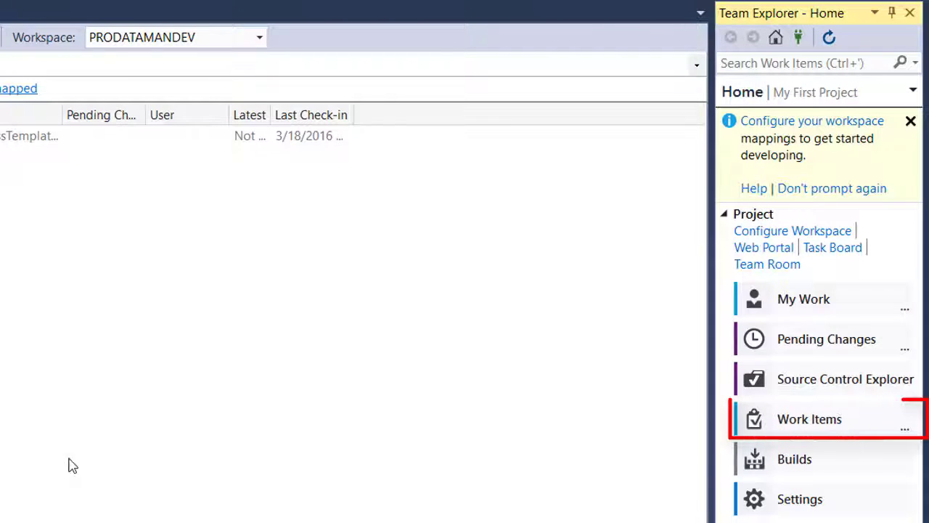
Open the project's Work Items page in Team Explorer
{"action": "left_click", "coordinate": [808, 418]}
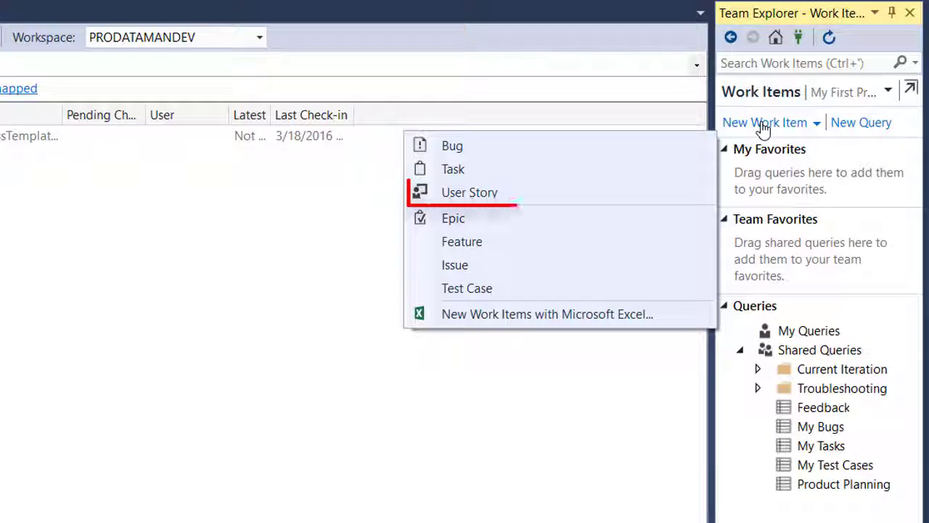
{"action": "mouse_move", "coordinate": [470, 192]}
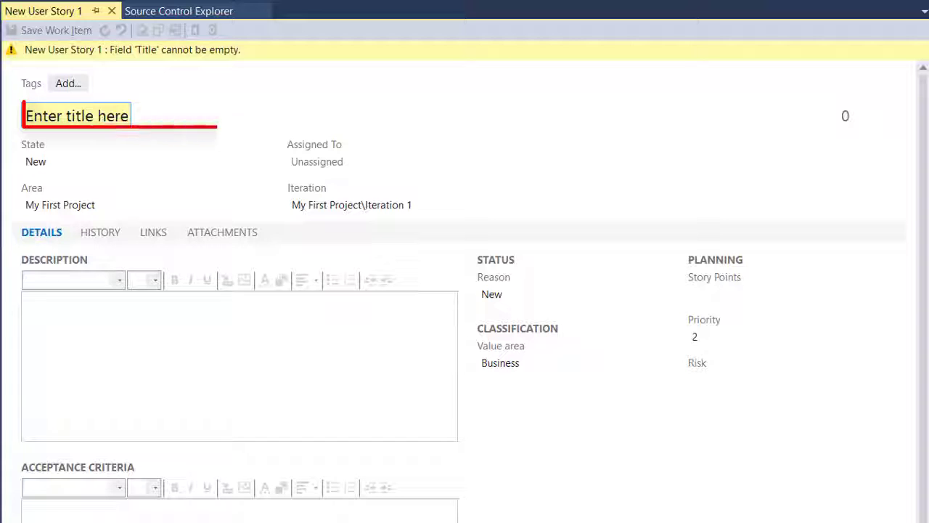
Enter the title "As a User I need to Stack stuff so that I can move it around"
{"action": "type", "text": "As a User"}
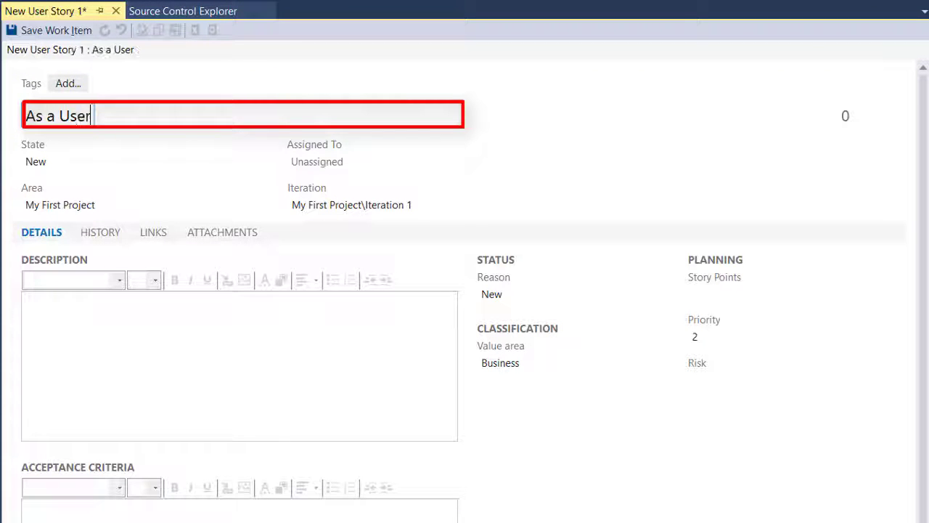
{"action": "type", "text": "I need"}
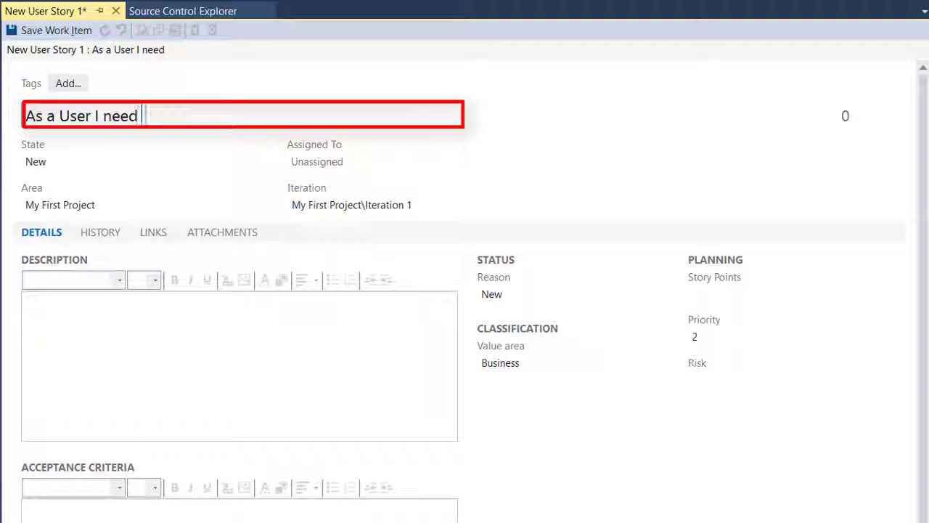
{"action": "type", "text": "to Sta"}
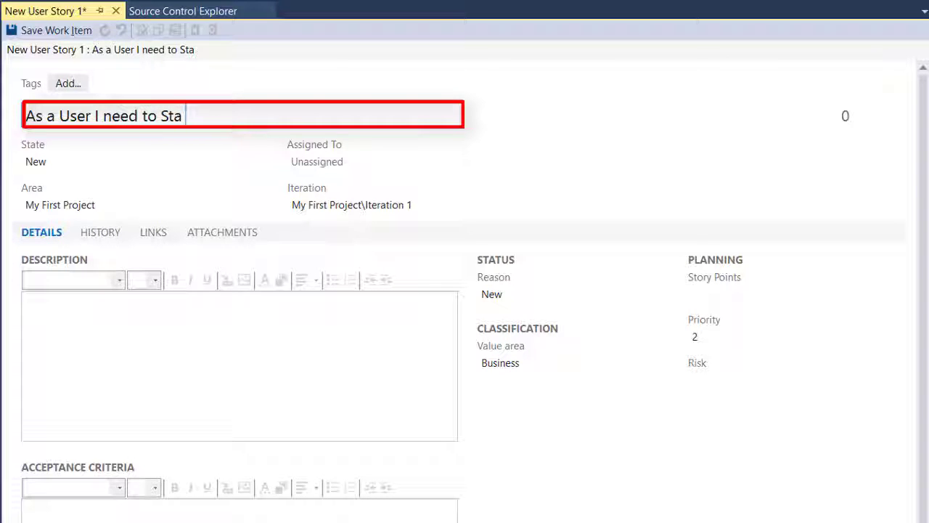
{"action": "type", "text": "ck"}
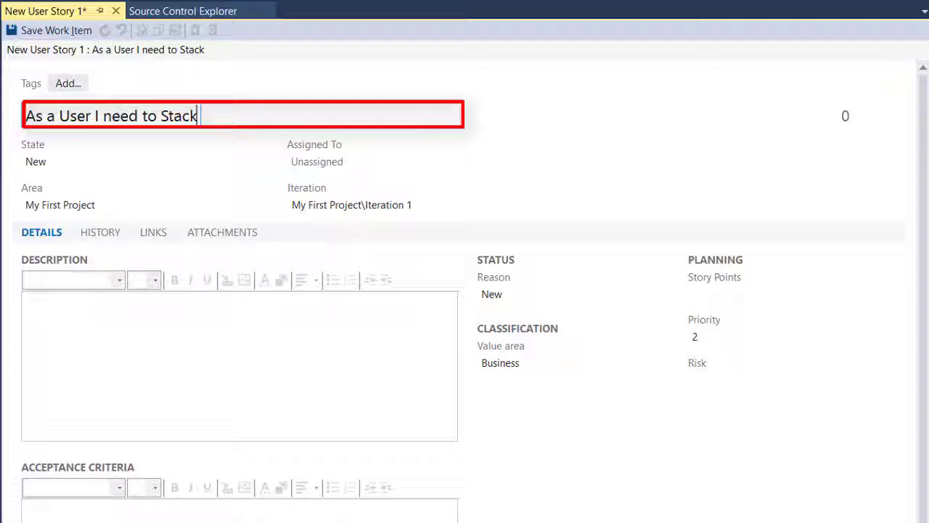
{"action": "type", "text": "stuff"}
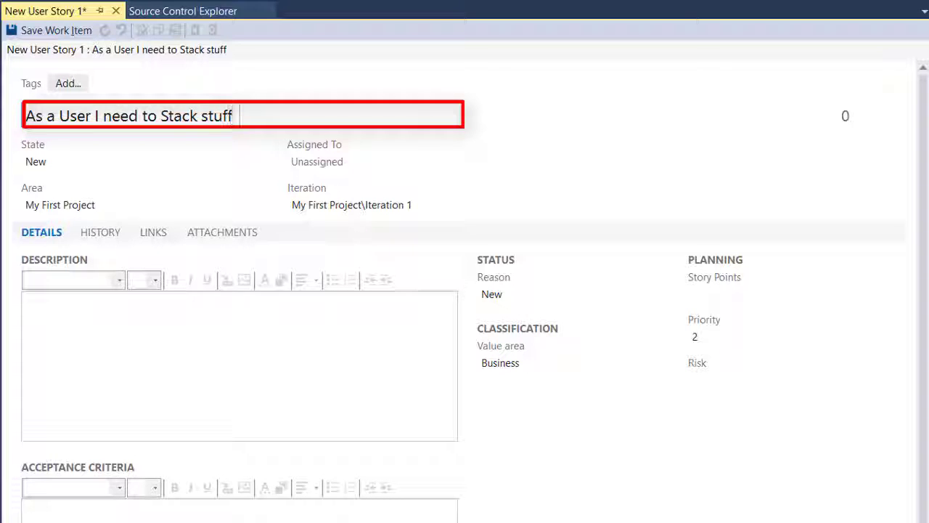
{"action": "type", "text": "so that"}
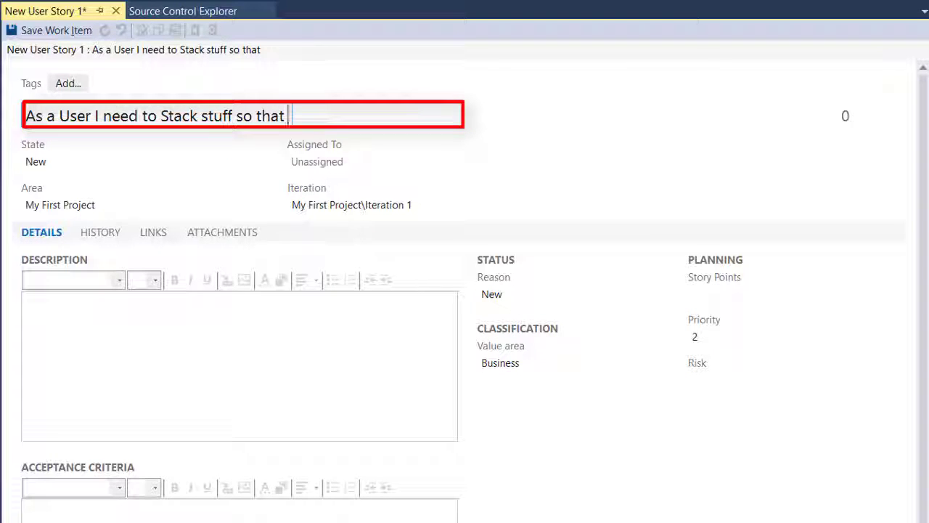
{"action": "type", "text": "I can"}
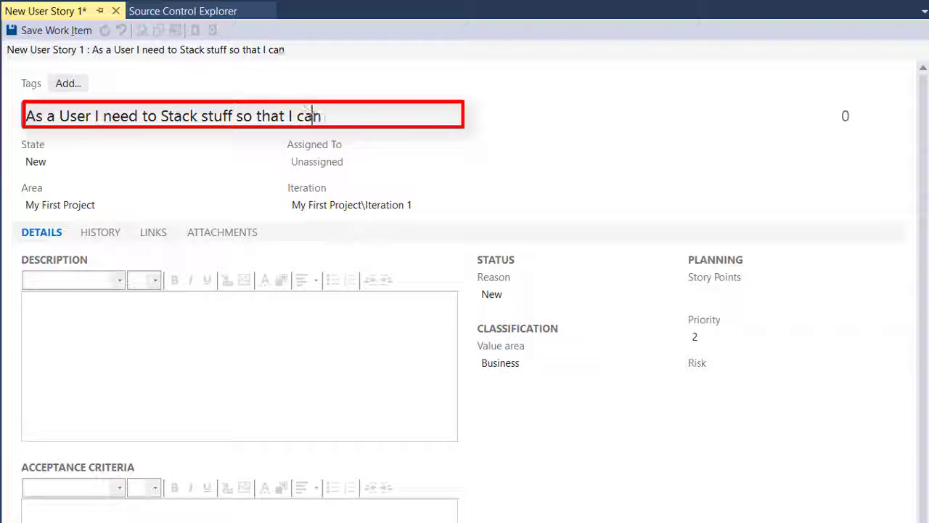
{"action": "type", "text": "m"}
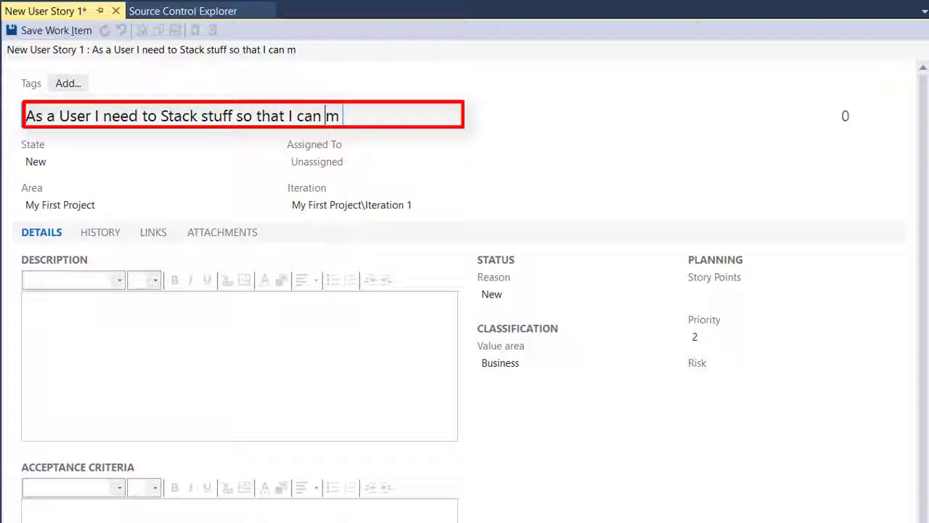
{"action": "type", "text": "ove it ar"}
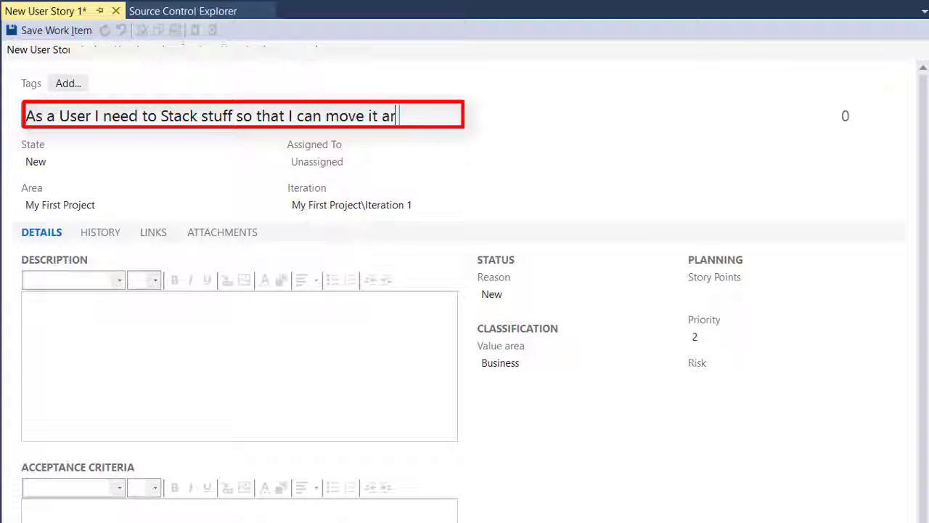
{"action": "type", "text": "ound"}
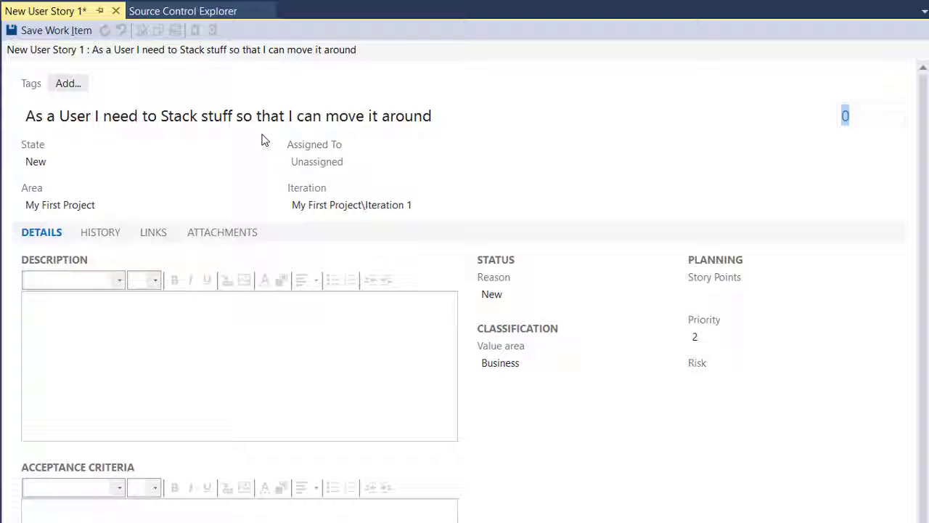
{"action": "mouse_move", "coordinate": [109, 209]}
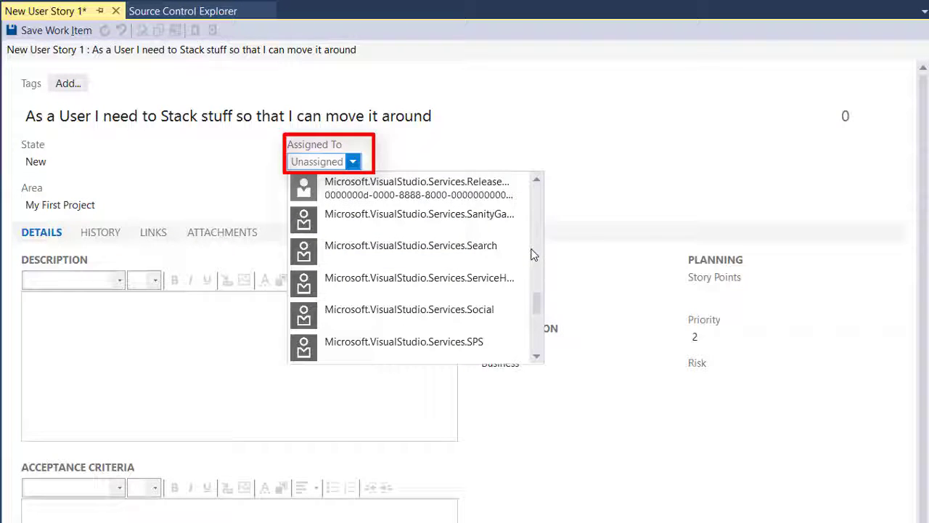
Estimate the user story at 3 story points
{"action": "scroll", "scroll_direction": "down", "scroll_amount": 3}
{"action": "type", "text": "Stack class for passing objects and strings"}
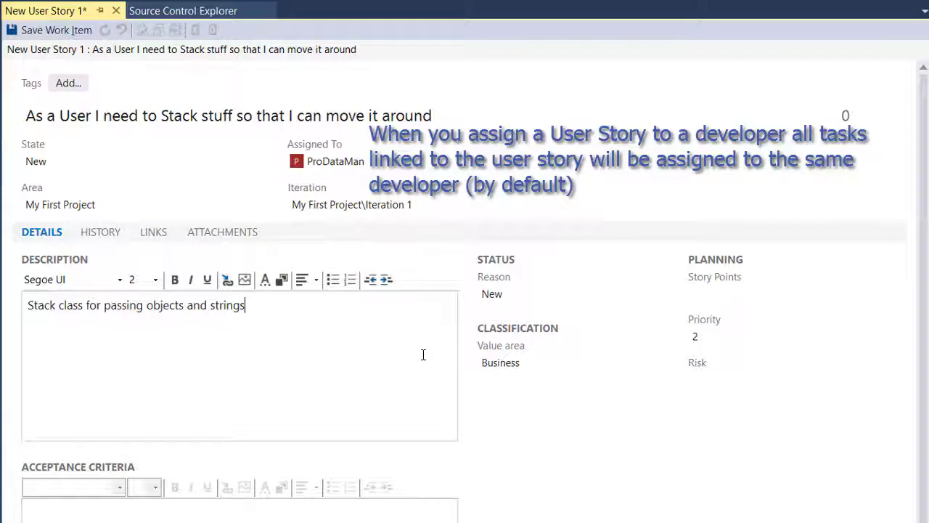
{"action": "left_click", "coordinate": [721, 294]}
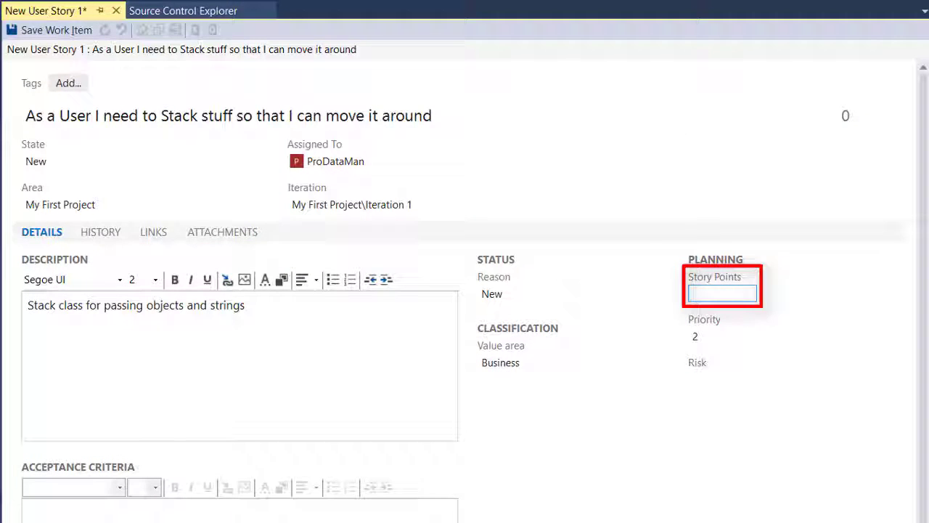
{"action": "type", "text": "3"}
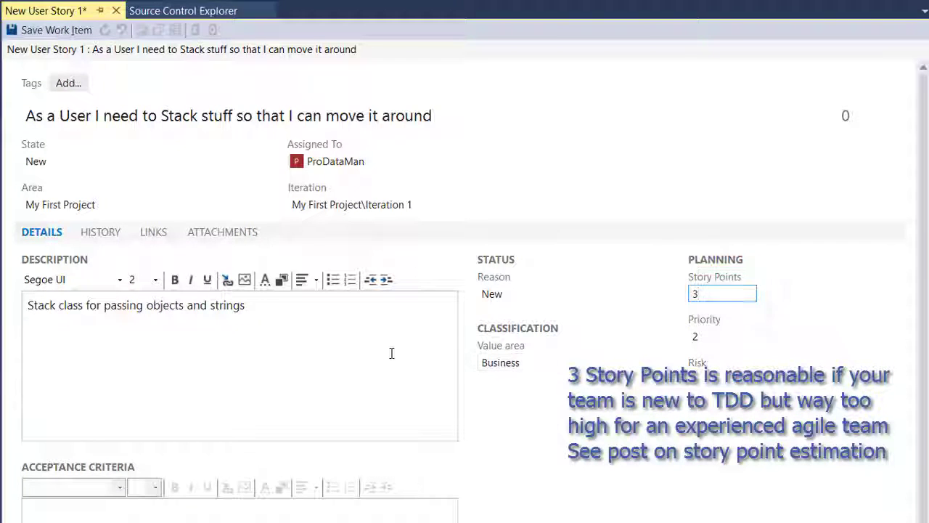
Add acceptance criteria to push things onto the stack and peek at things on the stack
{"action": "scroll", "scroll_direction": "down", "scroll_amount": 3}
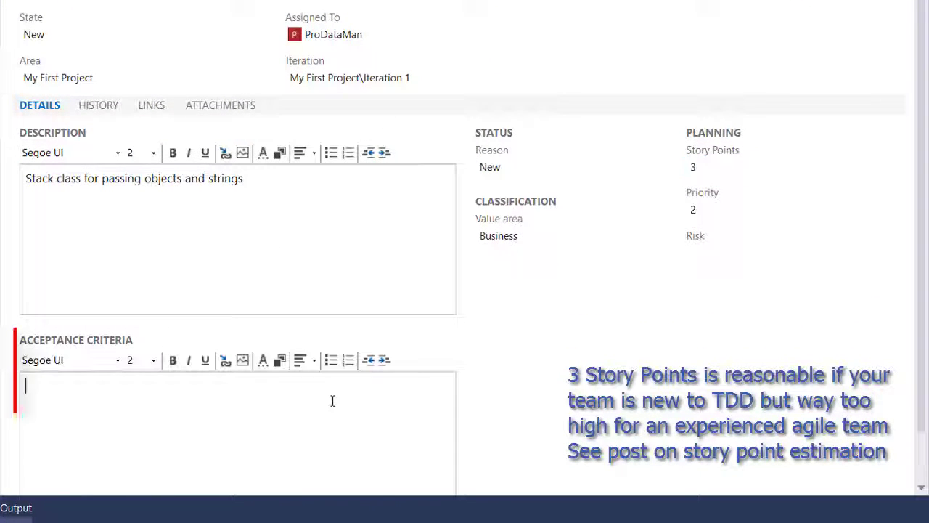
{"action": "type", "text": "Push things"}
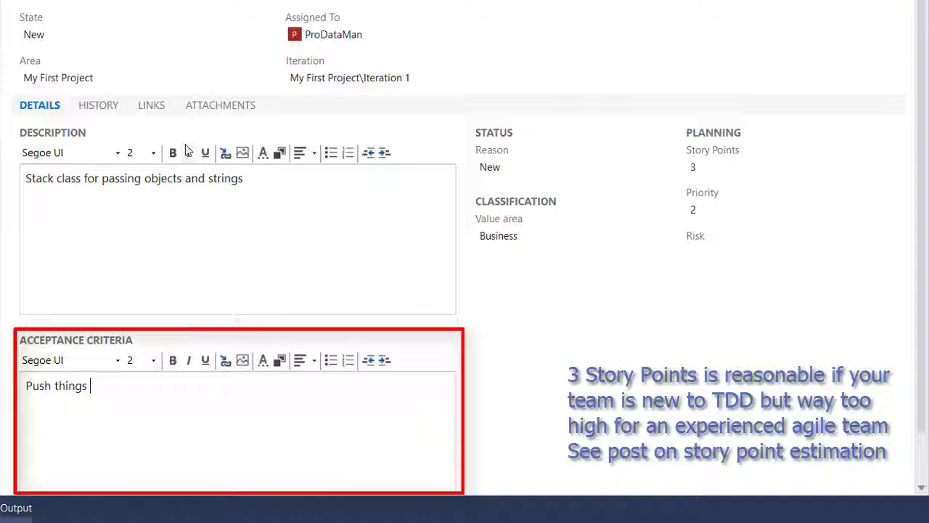
{"action": "type", "text": "on to the s"}
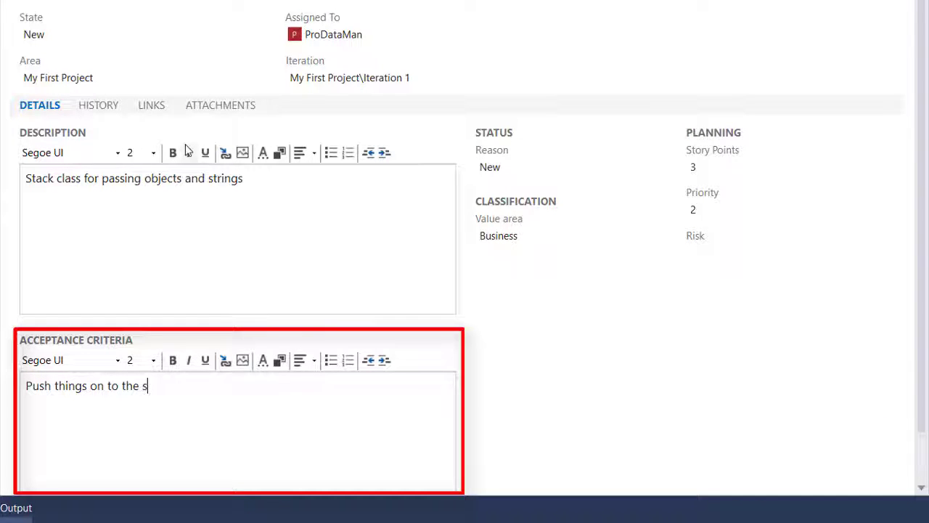
{"action": "type", "text": "tack"}
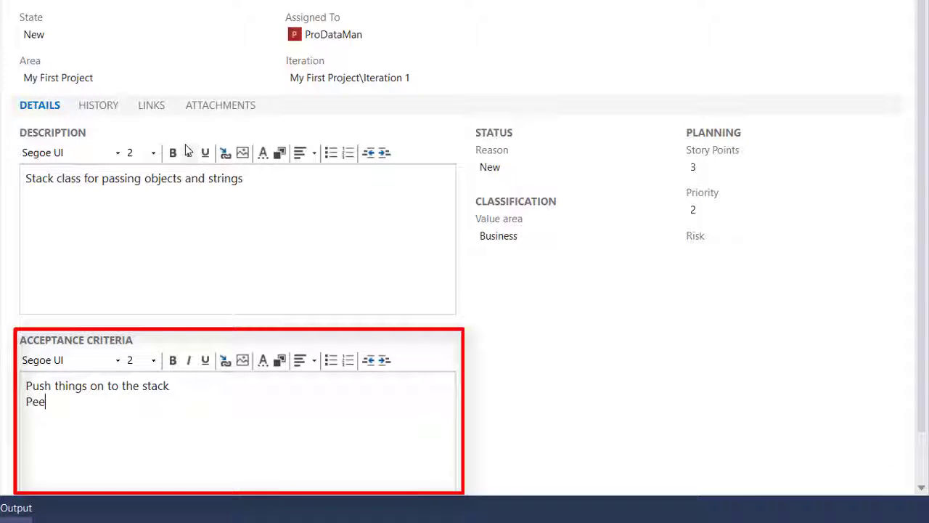
{"action": "type", "text": "k at"}
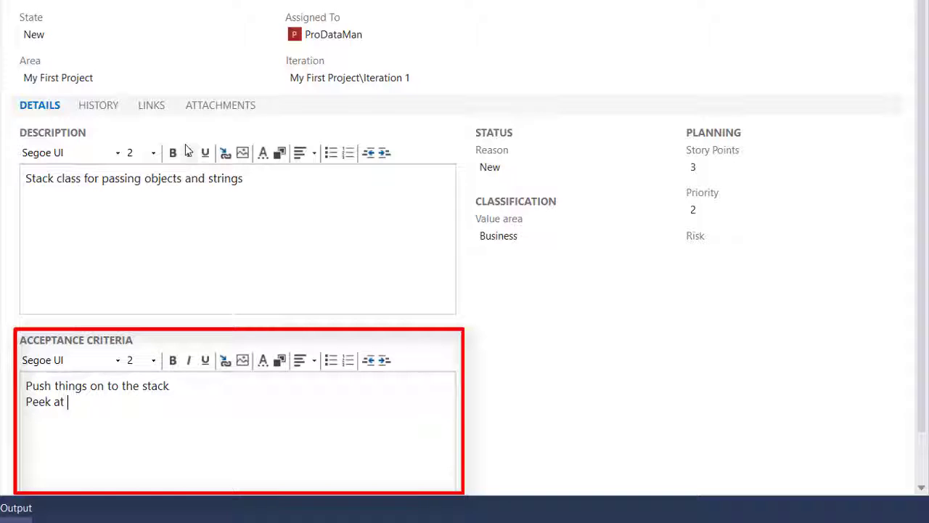
{"action": "type", "text": "things on the s"}
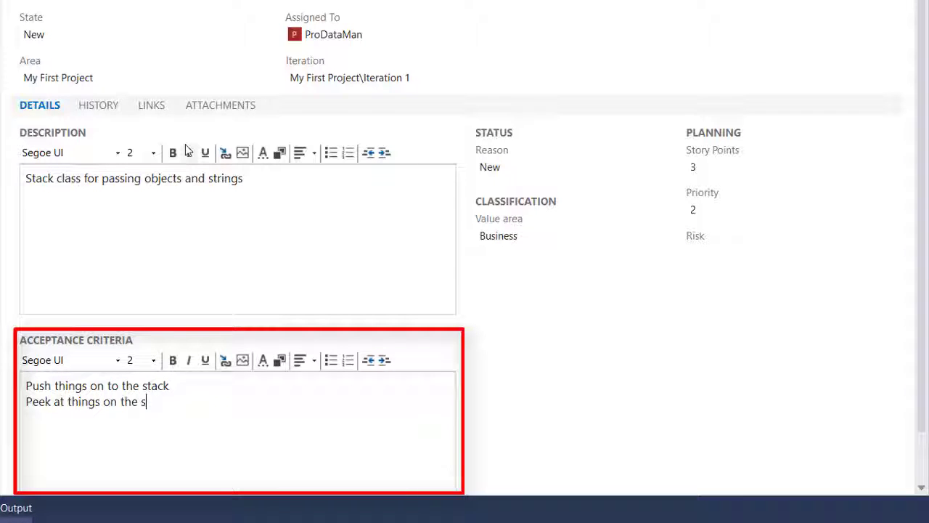
{"action": "type", "text": "tack"}
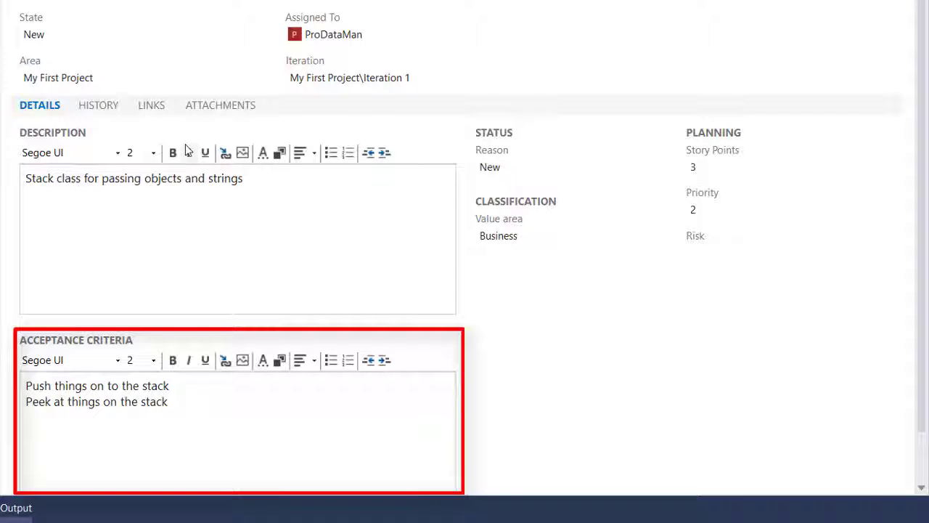
Add the criterion to pop things off of the stack and begin the 'Check' line
{"action": "type", "text": "Pop things"}
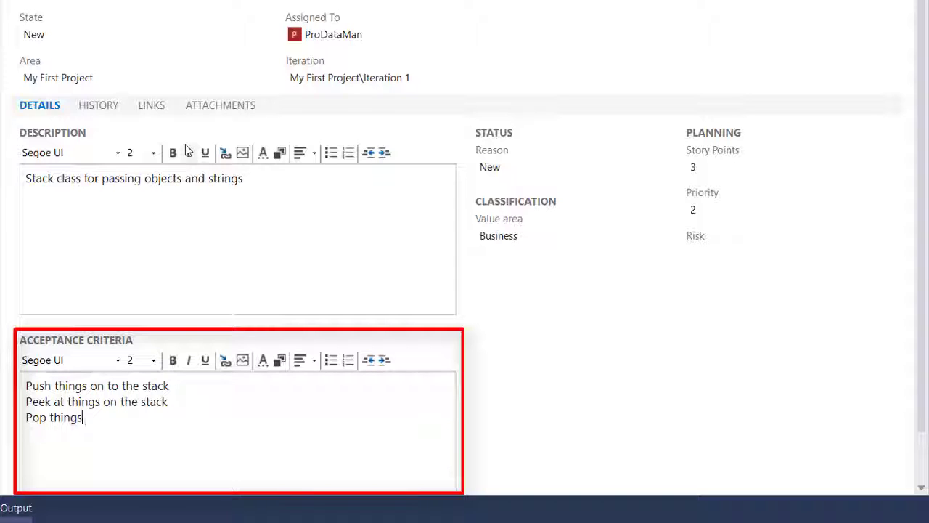
{"action": "type", "text": "off of th"}
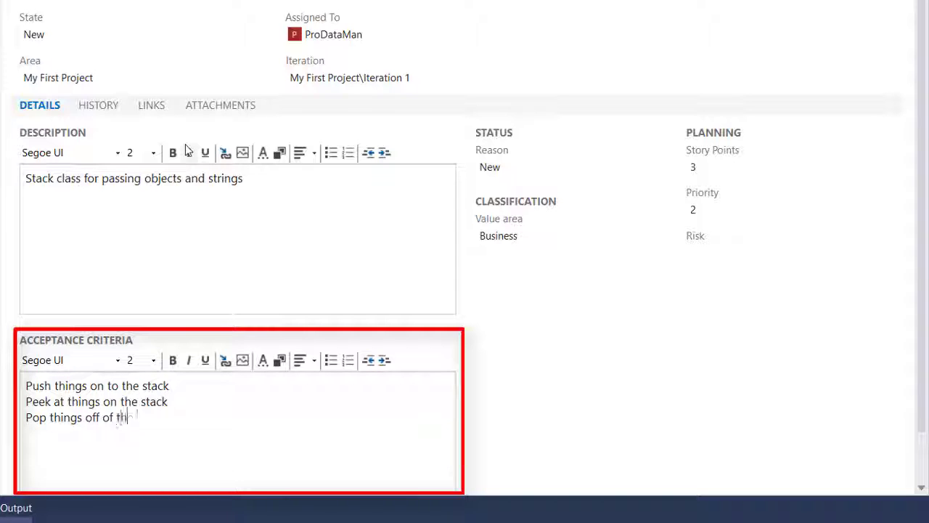
{"action": "type", "text": "e stack"}
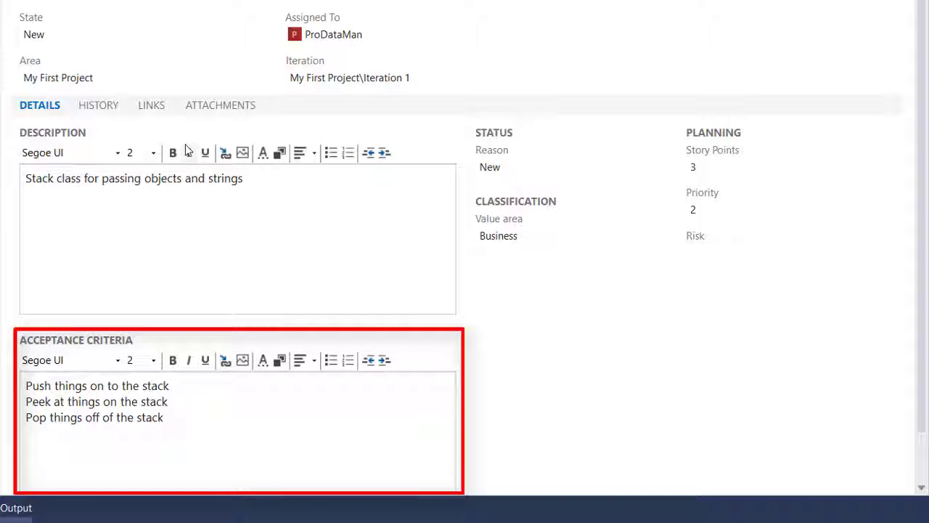
{"action": "type", "text": "Che"}
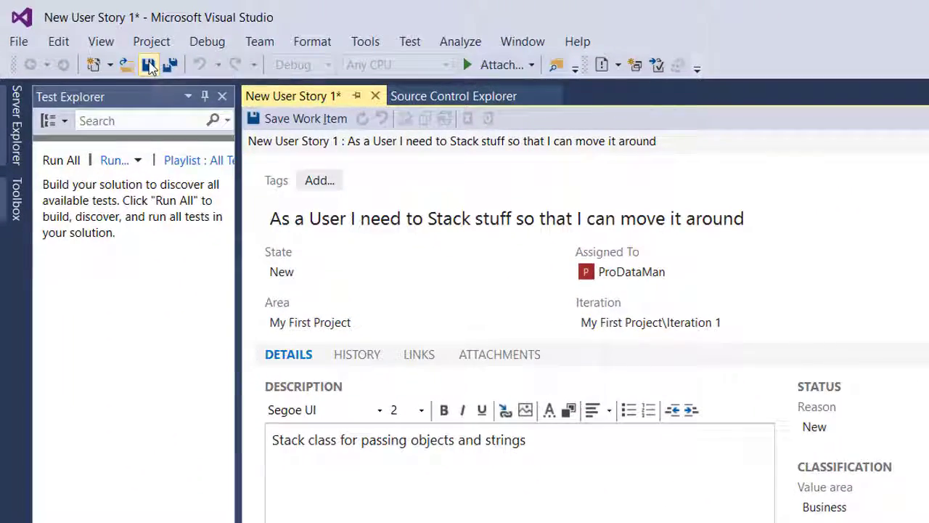
Start a new linked Task titled "Create Minimal Project Structure"
{"action": "left_click", "coordinate": [148, 64]}
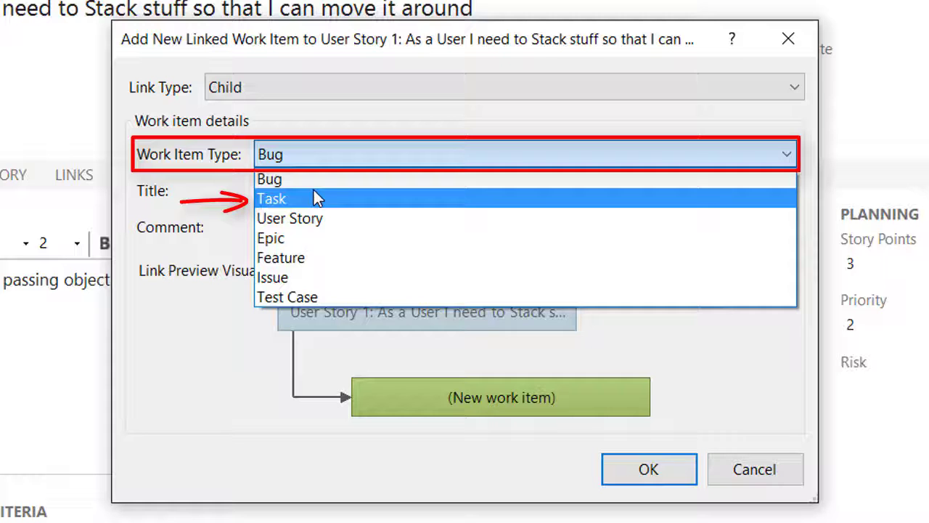
{"action": "left_click", "coordinate": [271, 197]}
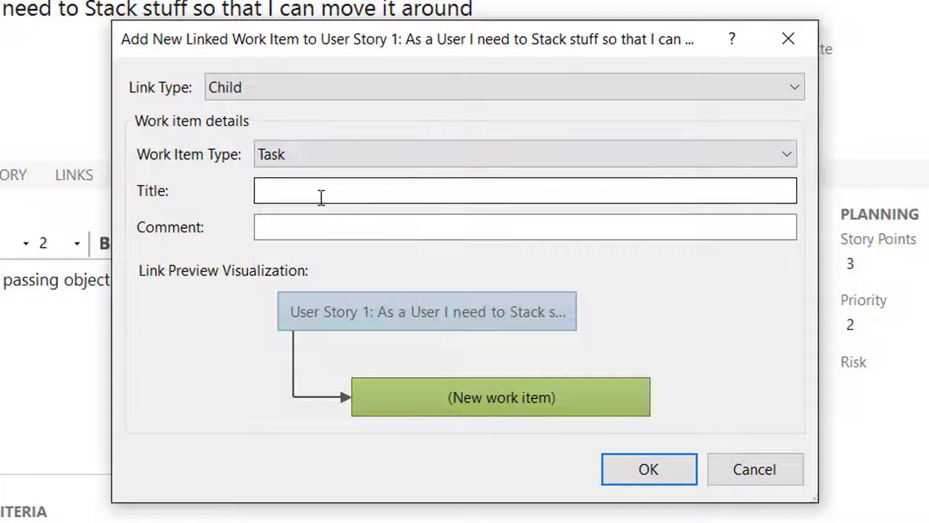
{"action": "left_click", "coordinate": [524, 191]}
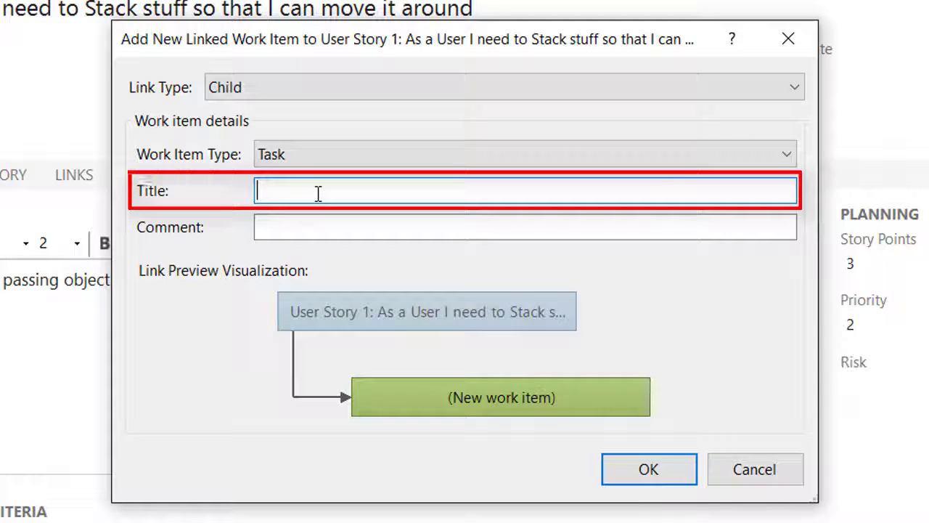
{"action": "type", "text": "Create Minim"}
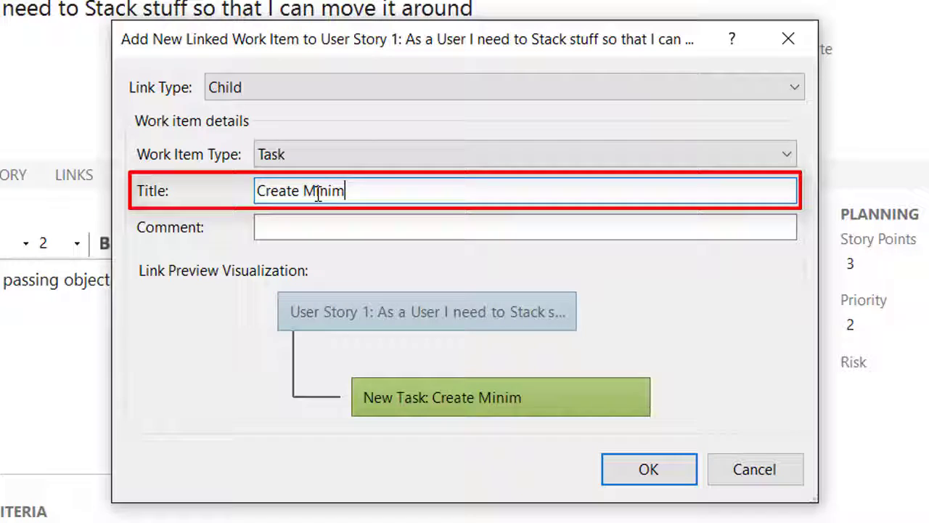
{"action": "type", "text": "al Project"}
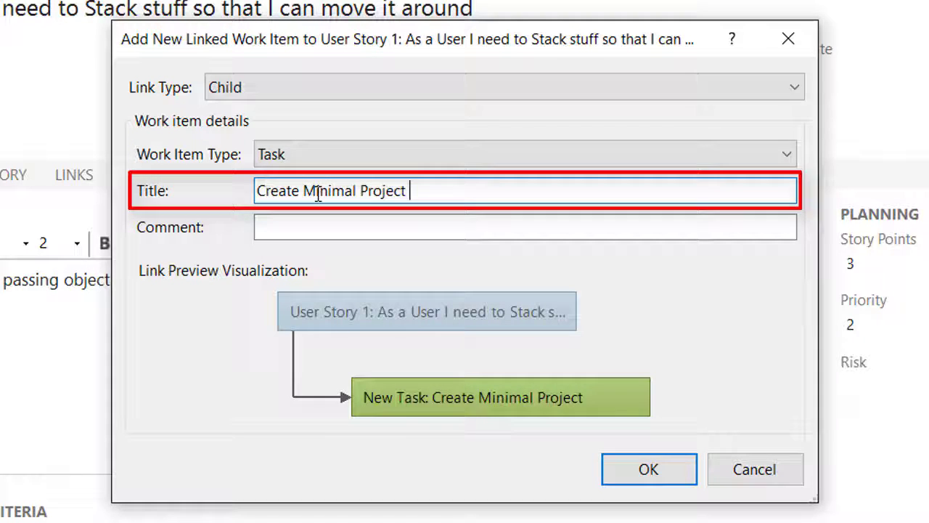
{"action": "type", "text": "Structure"}
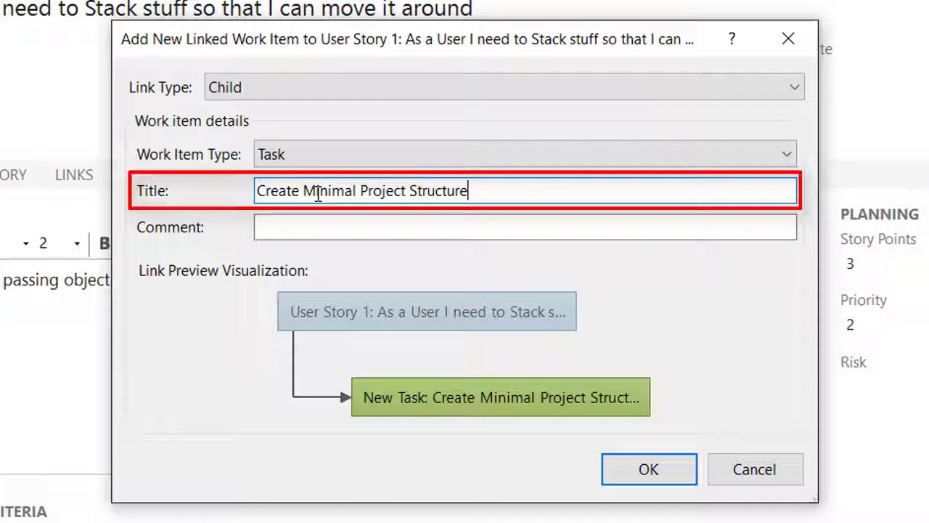
Comment it "Just enough for the projects to compile" and create the child task
{"action": "left_click", "coordinate": [524, 227]}
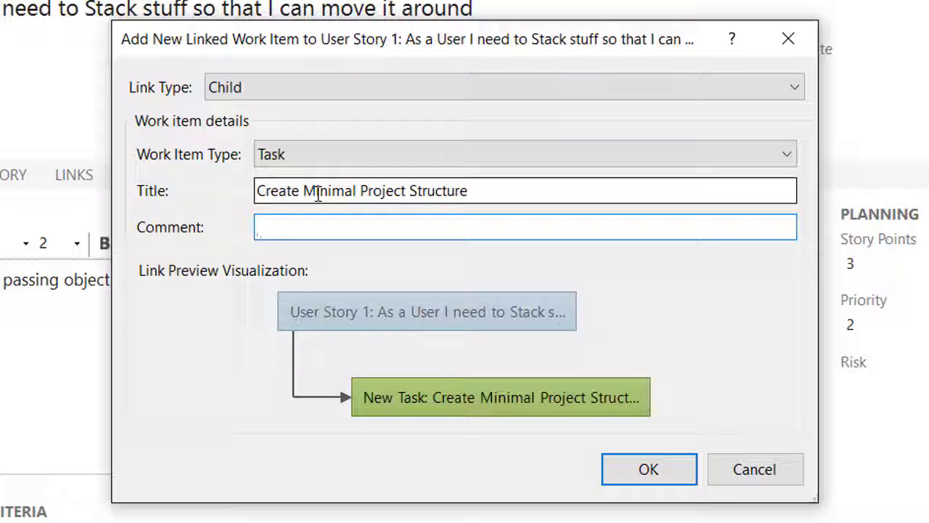
{"action": "left_click", "coordinate": [524, 226]}
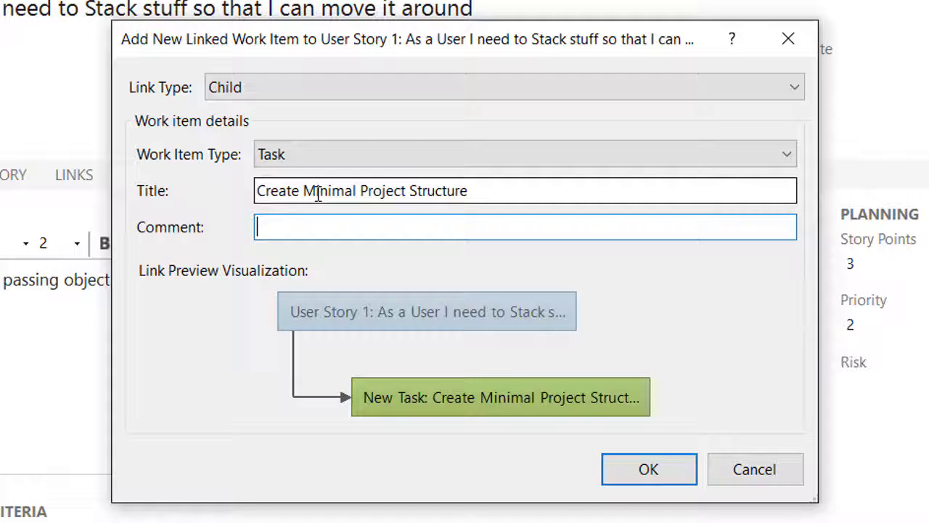
{"action": "type", "text": "J"}
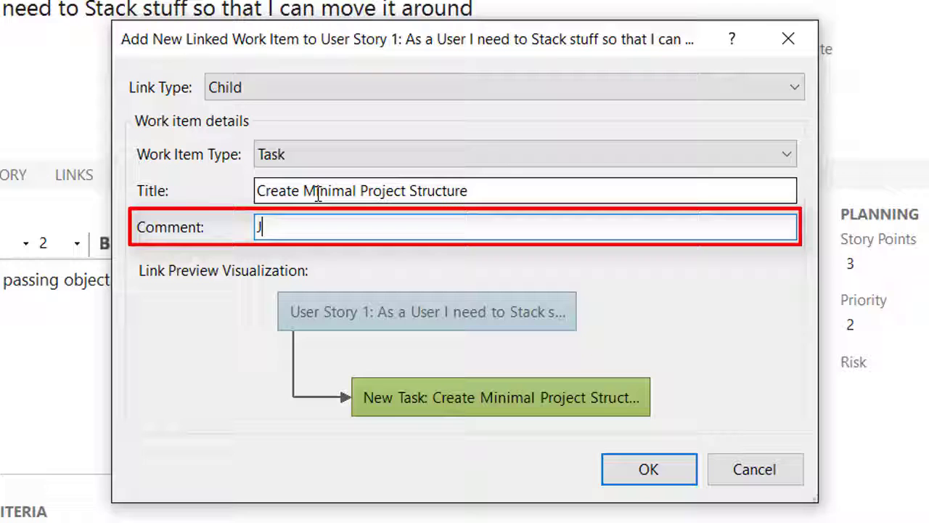
{"action": "type", "text": "ust enough for the p"}
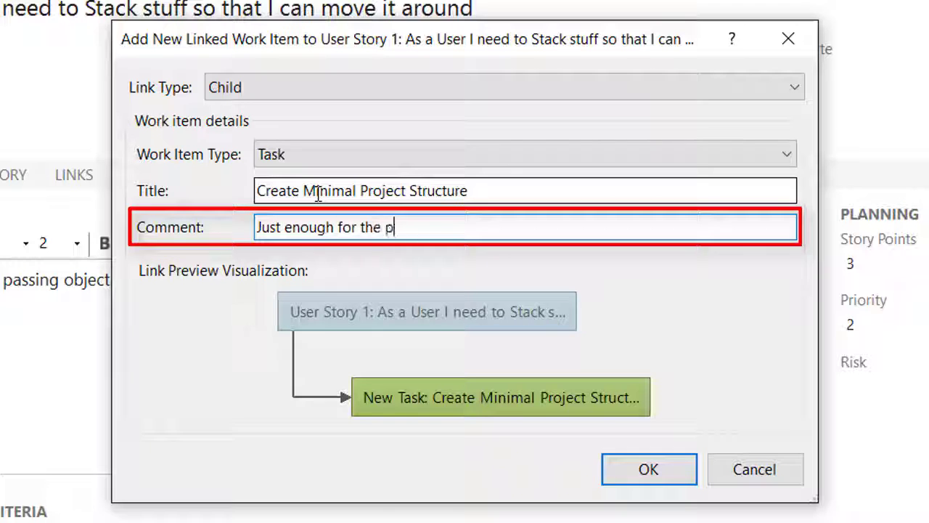
{"action": "type", "text": "rojects to c"}
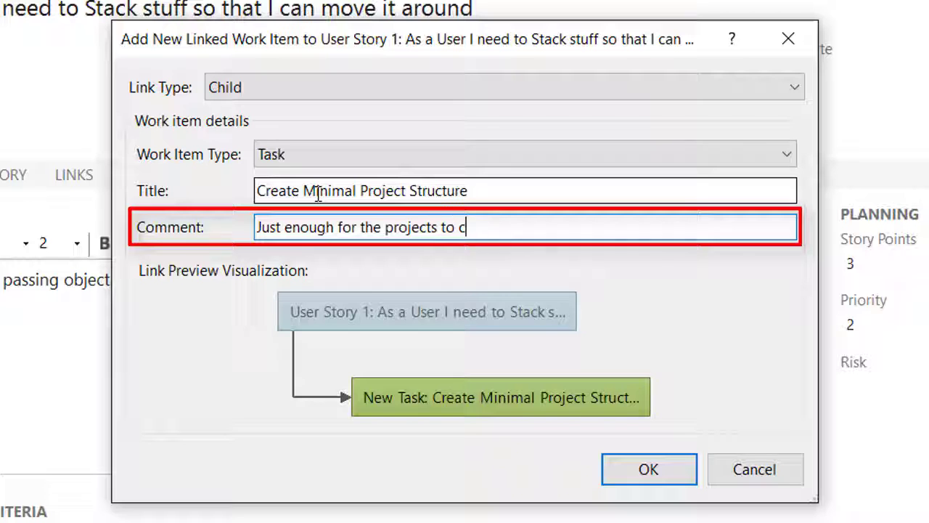
{"action": "type", "text": "ompile"}
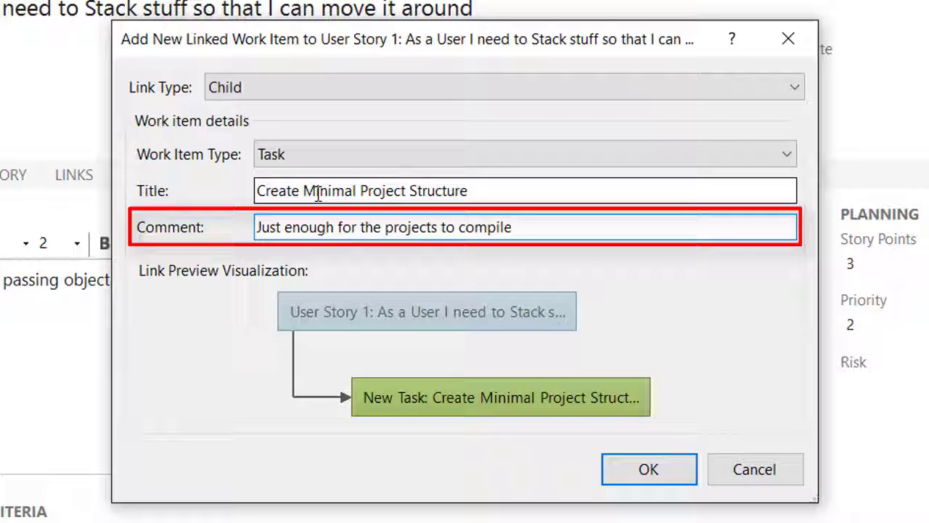
{"action": "left_click", "coordinate": [648, 469]}
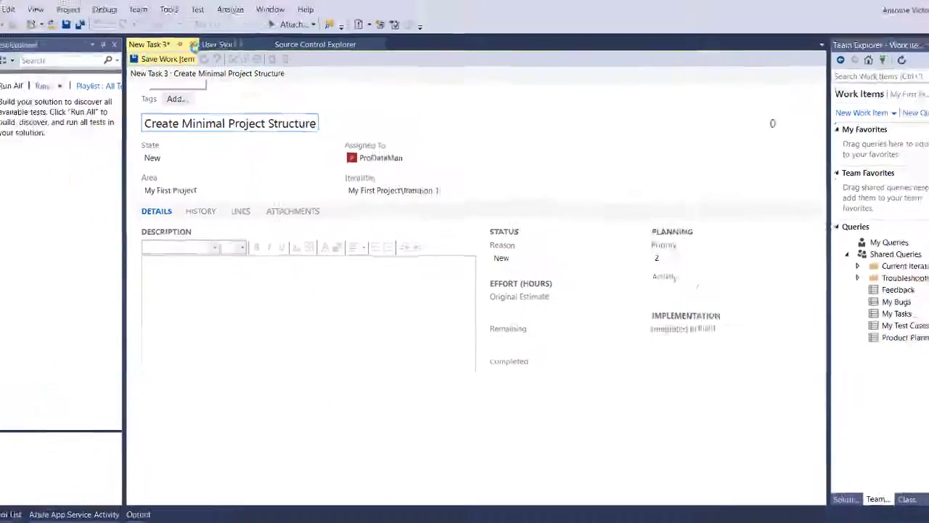
Start another linked Task on the story titled "Write Failing Tests for stack methods"
{"action": "left_click", "coordinate": [101, 58]}
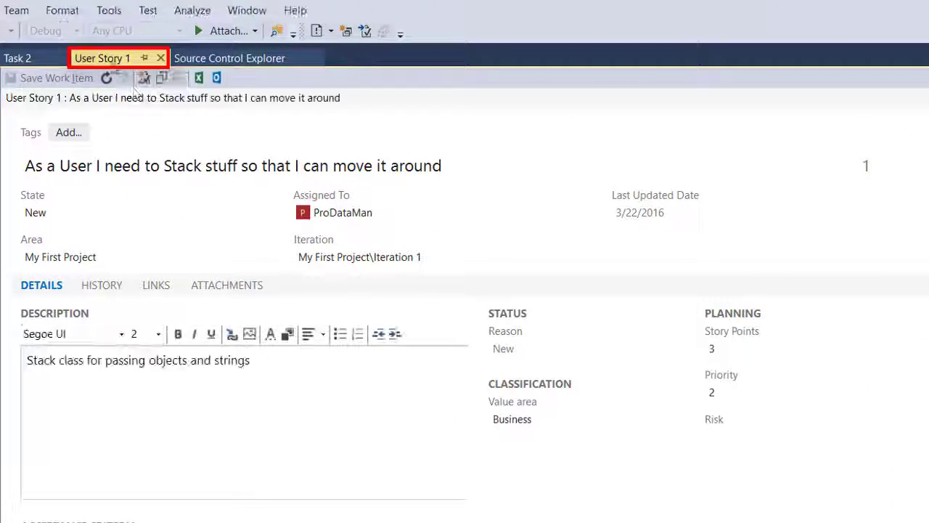
{"action": "mouse_move", "coordinate": [160, 78]}
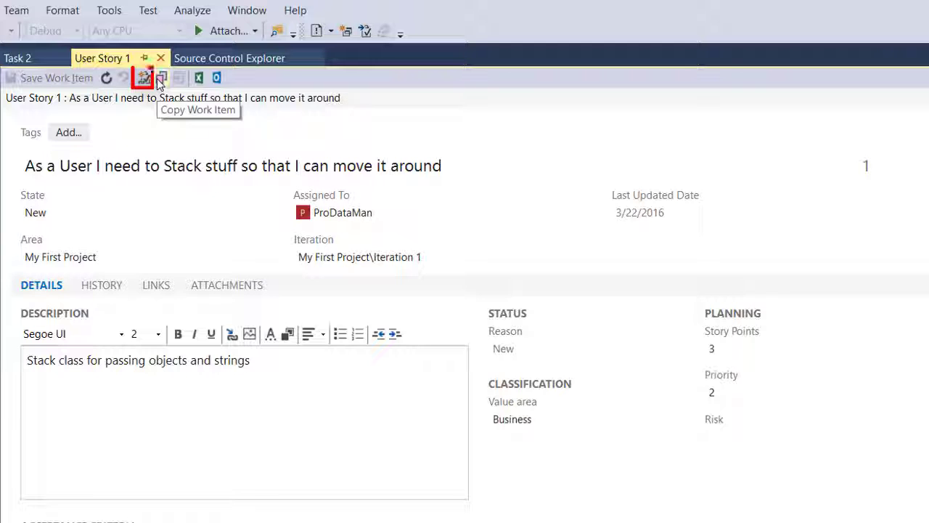
{"action": "mouse_move", "coordinate": [142, 79]}
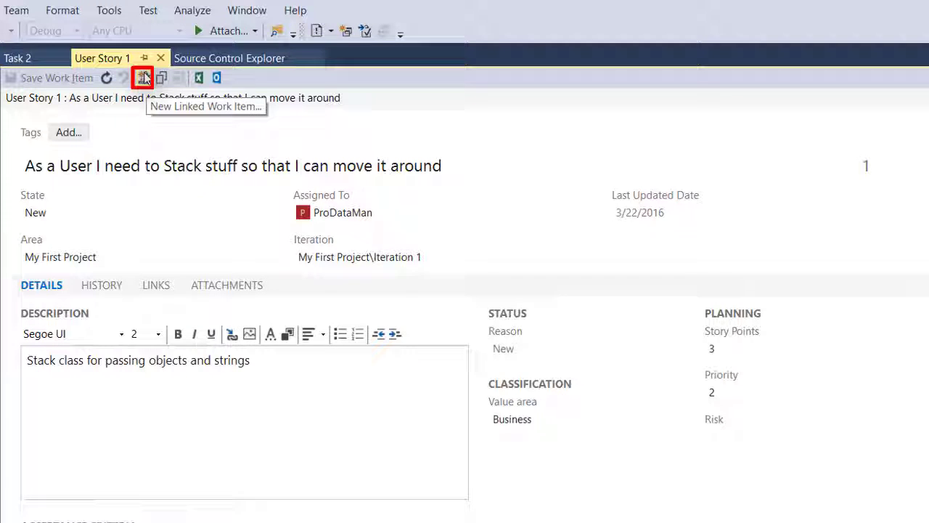
{"action": "left_click", "coordinate": [142, 78]}
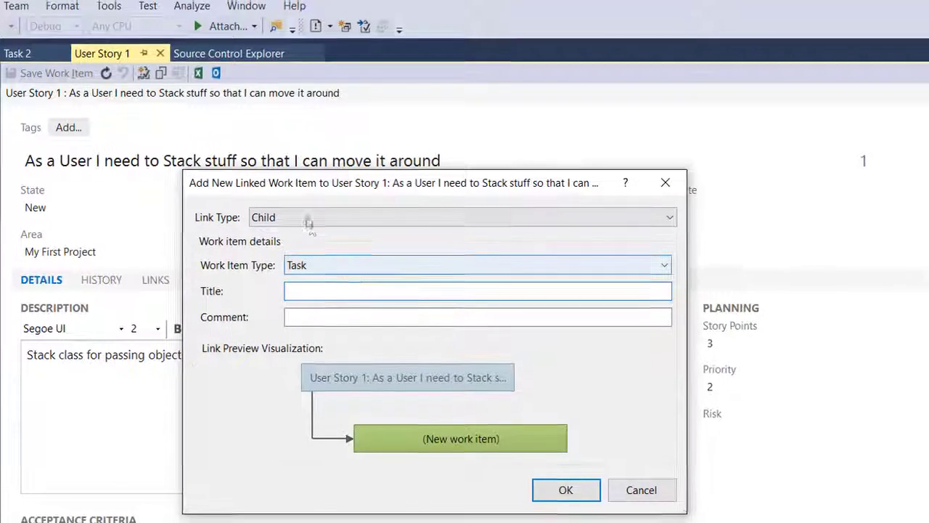
{"action": "type", "text": "W"}
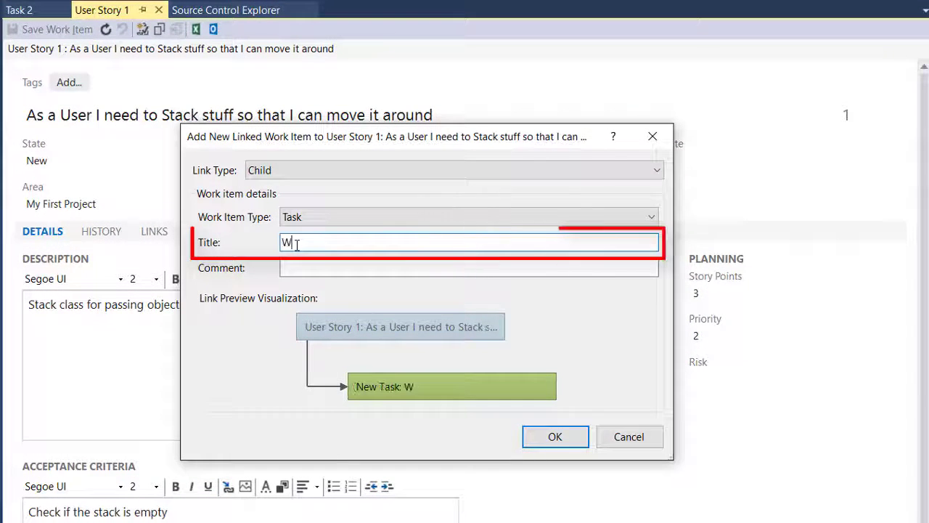
{"action": "type", "text": "rite"}
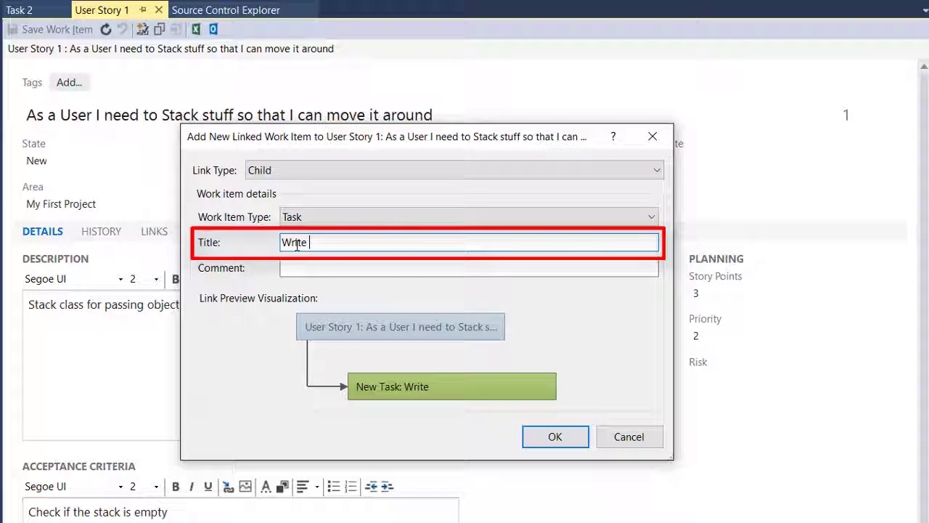
{"action": "type", "text": "Failing Tests"}
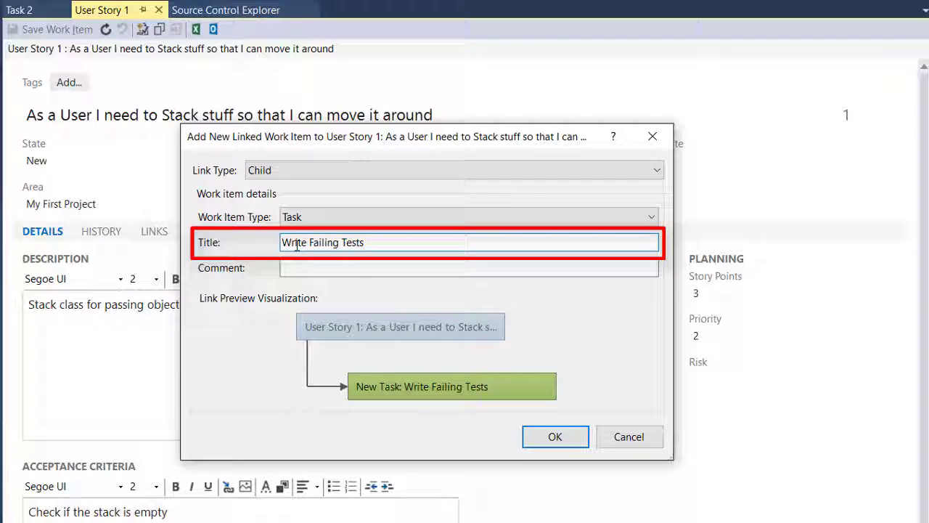
{"action": "type", "text": "for stack method"}
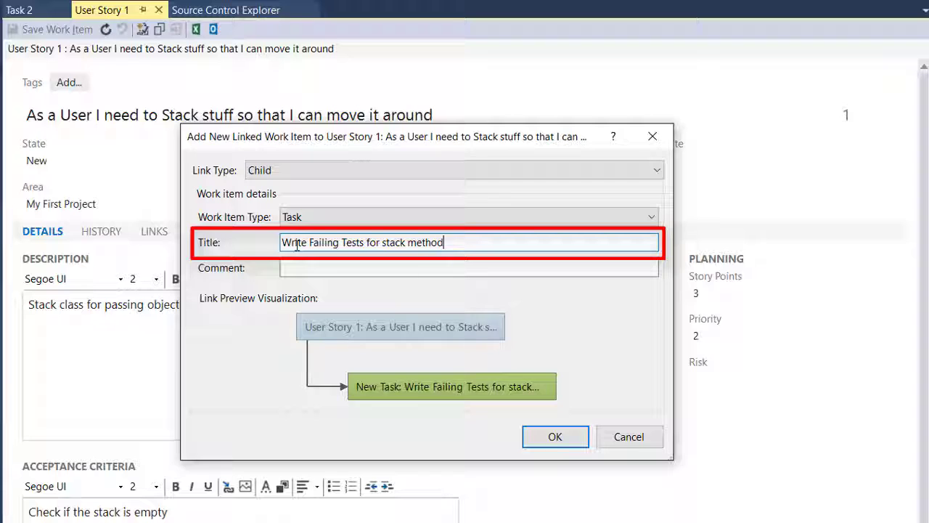
{"action": "type", "text": "s"}
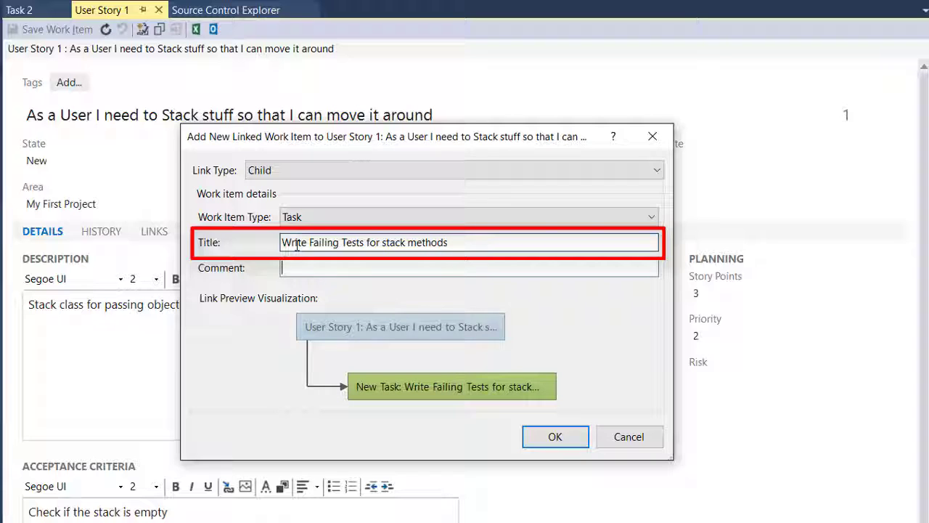
Comment the task about creating method tests in the test class methods
{"action": "left_click", "coordinate": [470, 267]}
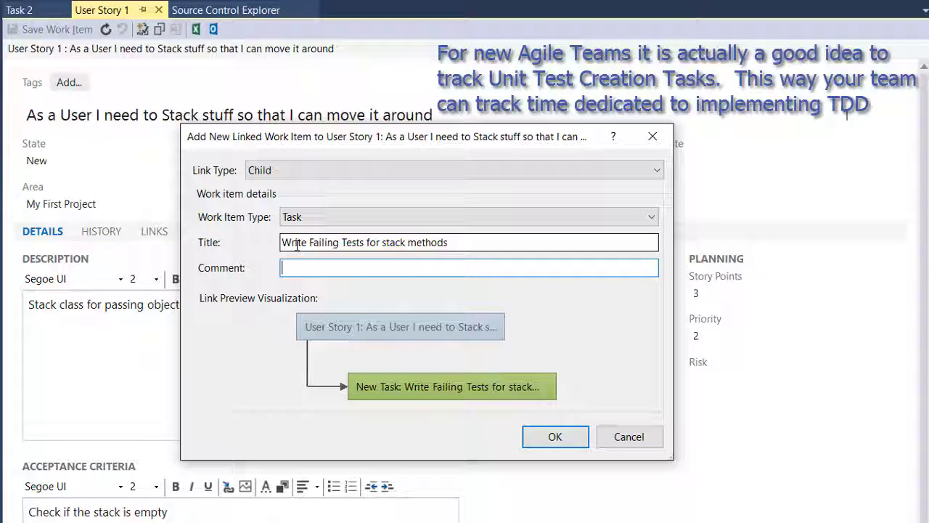
{"action": "type", "text": "Create"}
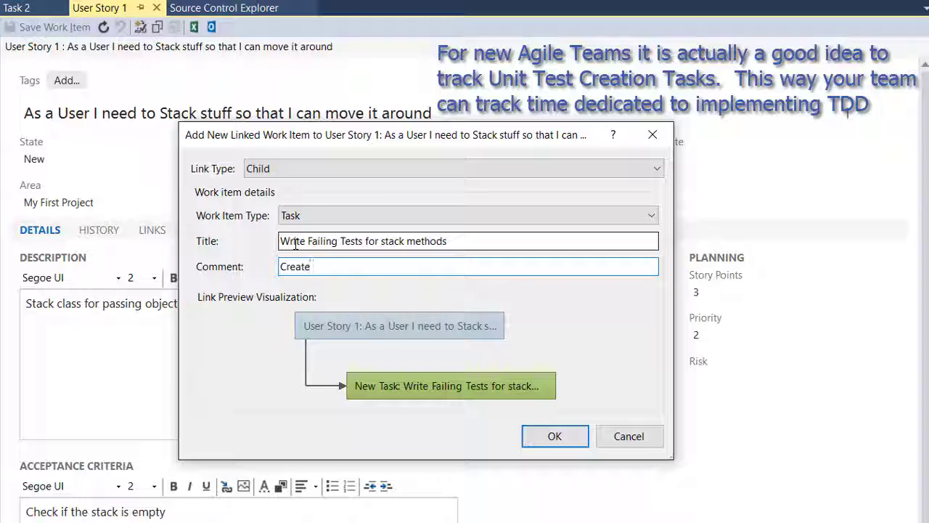
{"action": "type", "text": "Method"}
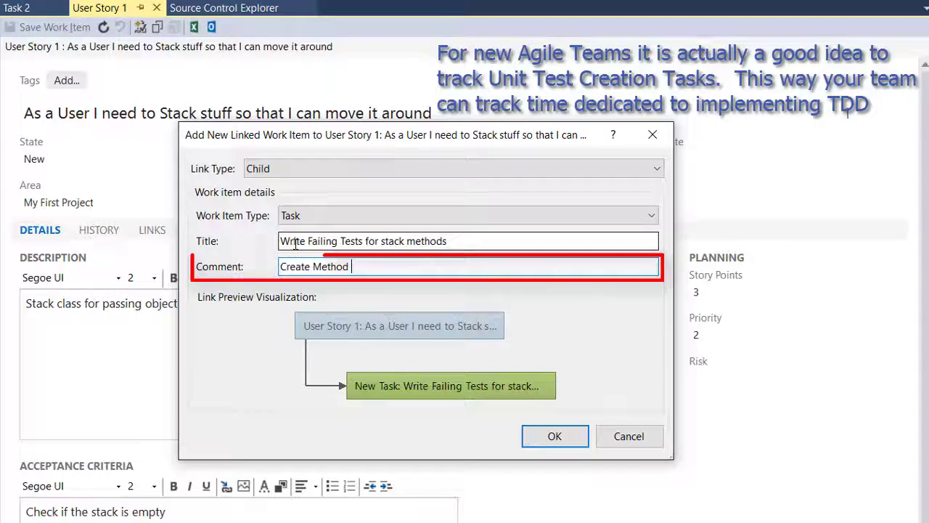
{"action": "type", "text": "Tests in the Test Class for the Stack"}
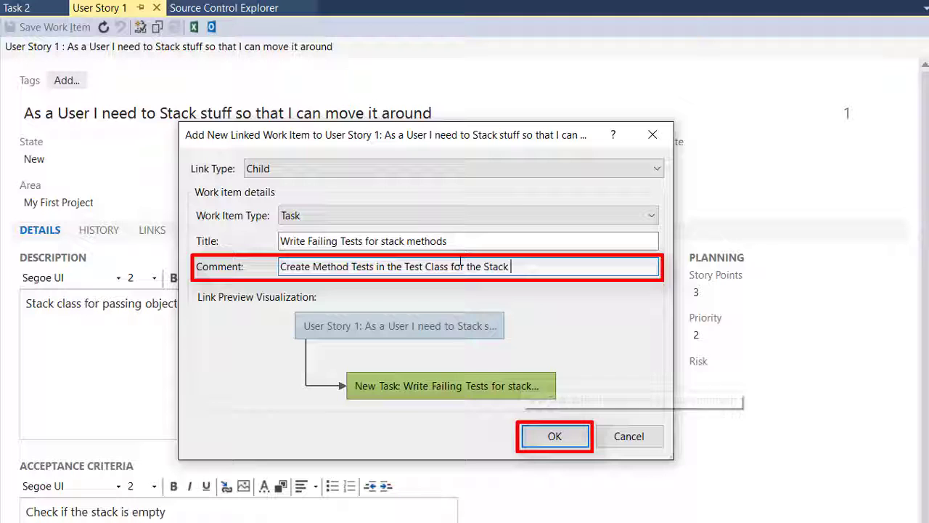
{"action": "type", "text": "class methods"}
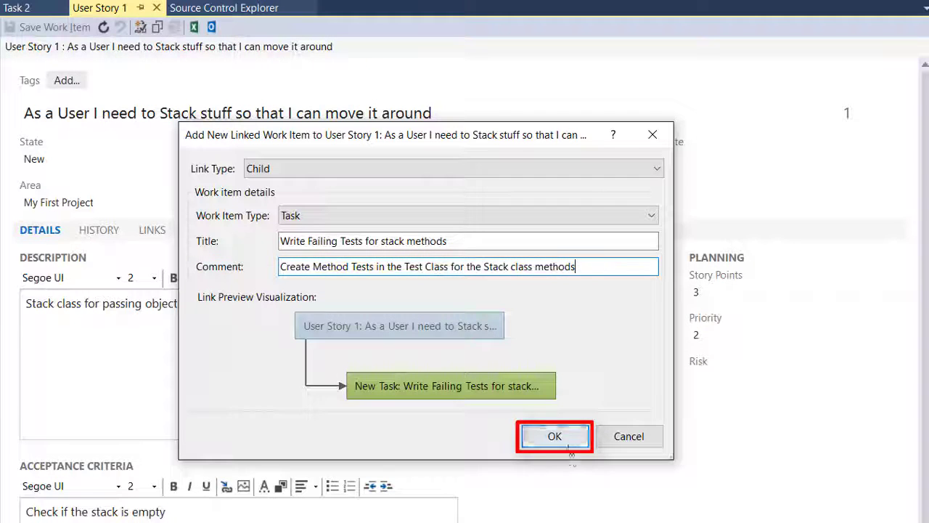
Create the task with description lines Test IsEmpty, Push, Peek and Pop, then return to User Story 1
{"action": "left_click", "coordinate": [554, 435]}
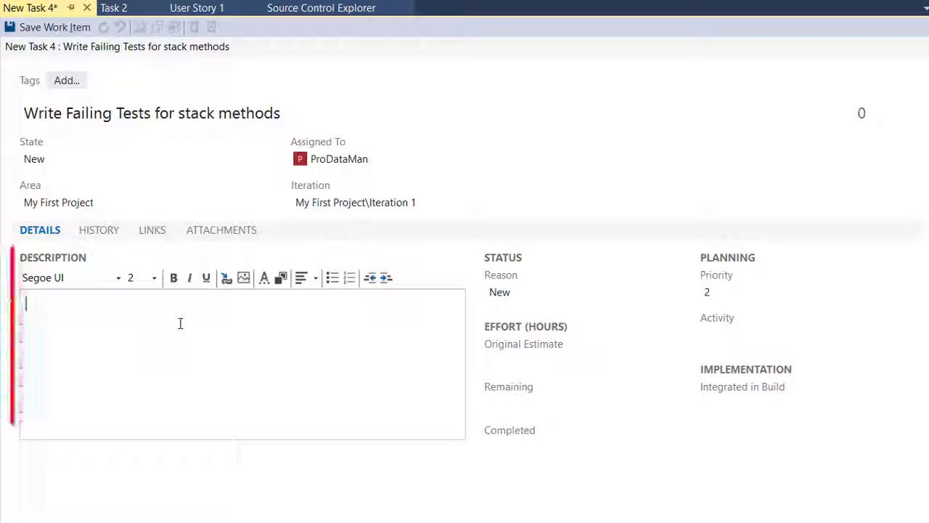
{"action": "type", "text": "Test IsEmpty"}
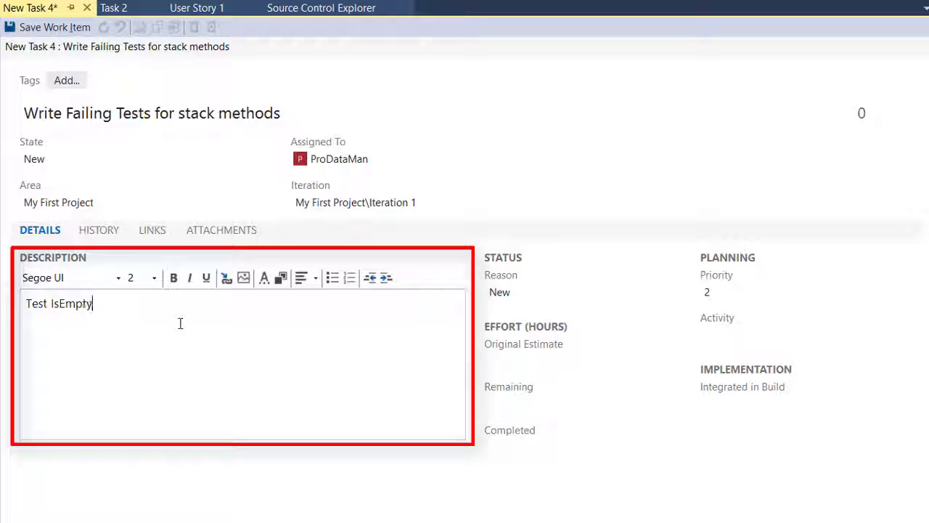
{"action": "type", "text": "Test"}
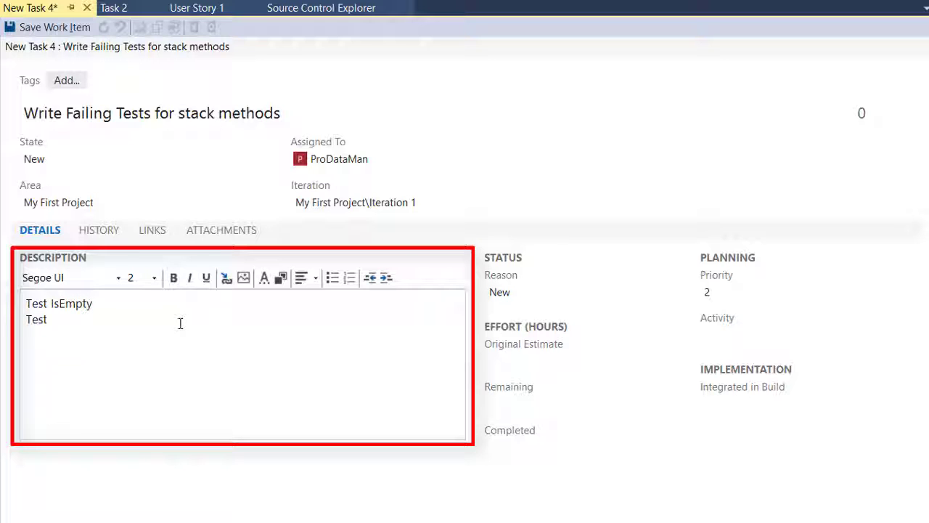
{"action": "type", "text": "Push"}
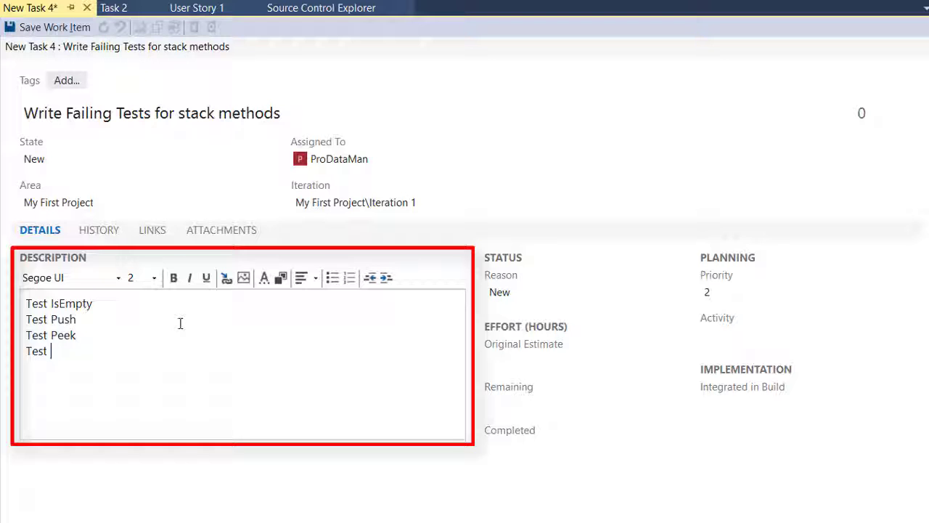
{"action": "type", "text": "Pop"}
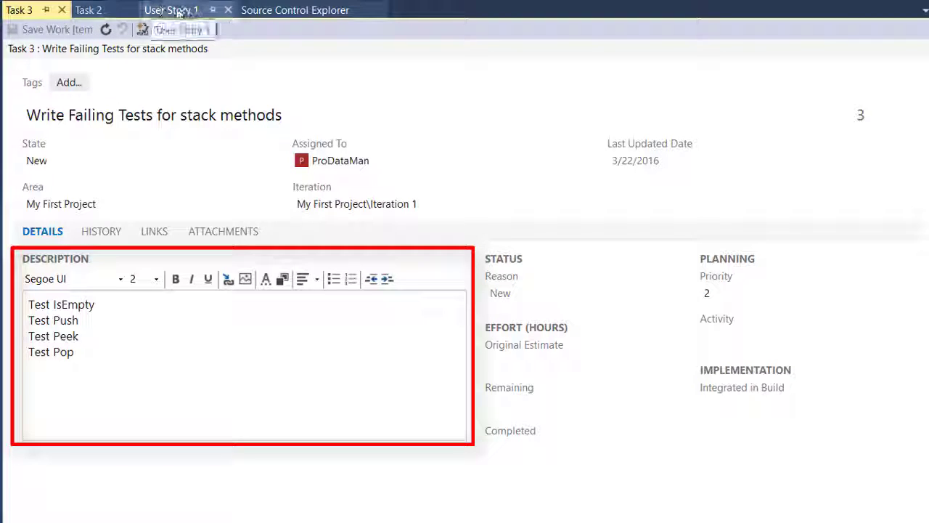
{"action": "left_click", "coordinate": [171, 8]}
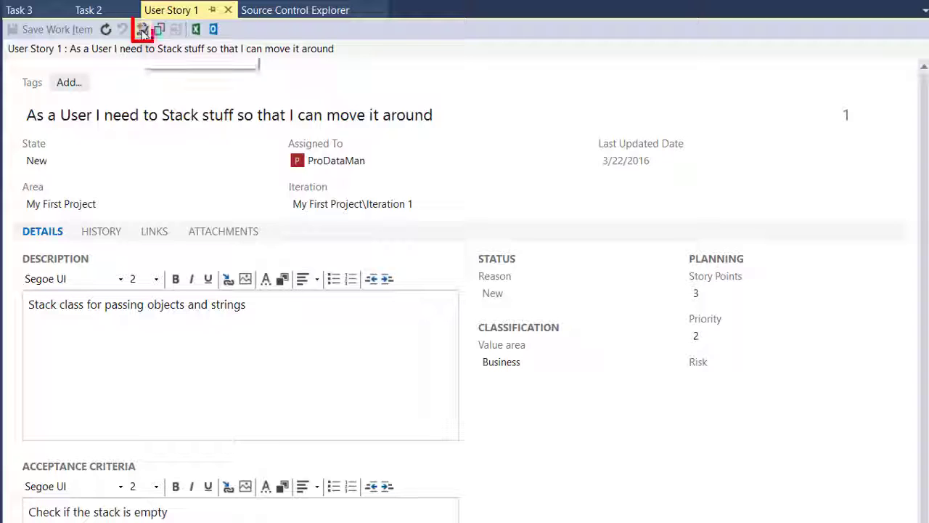
Draft a linked Task "Add Stack Class Methods (Push)" commented "Create Push Method in Stack Class"
{"action": "left_click", "coordinate": [143, 29]}
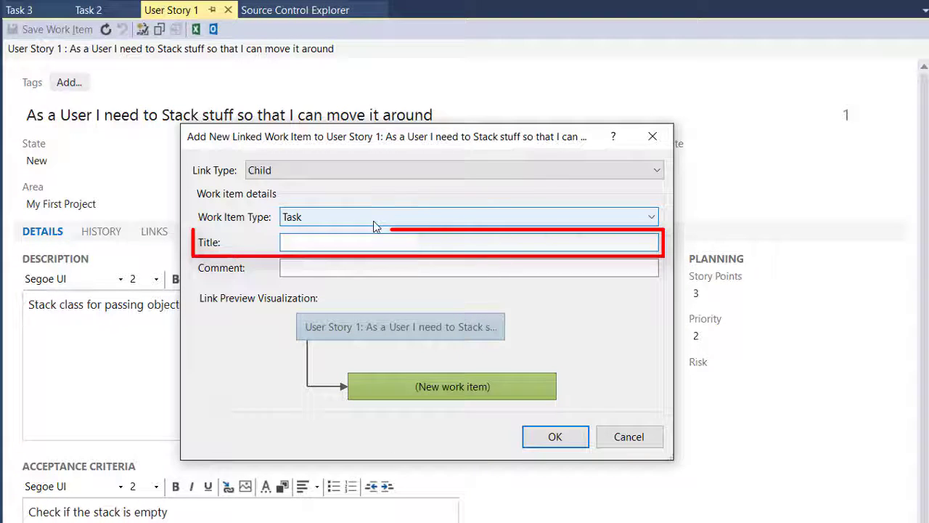
{"action": "type", "text": "Add Stack C"}
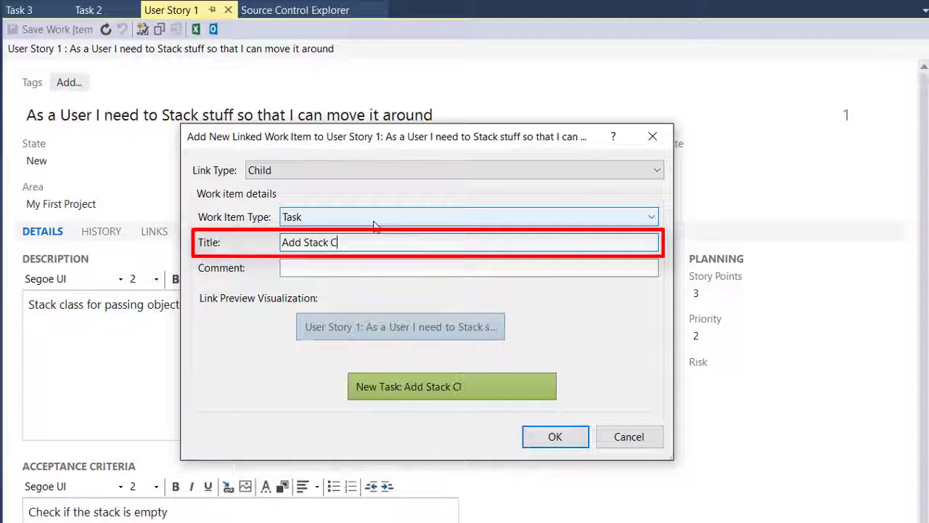
{"action": "type", "text": "lass ME"}
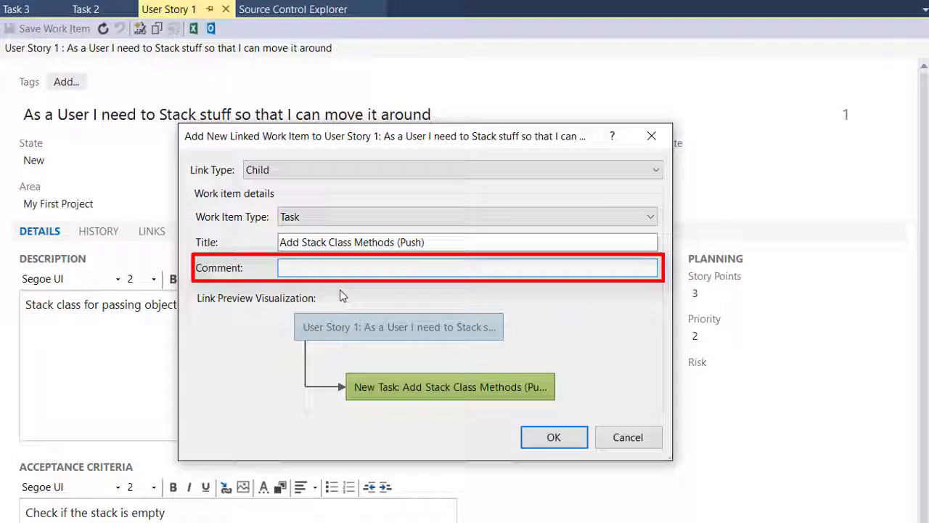
{"action": "type", "text": "Create Push Method in Stack Class"}
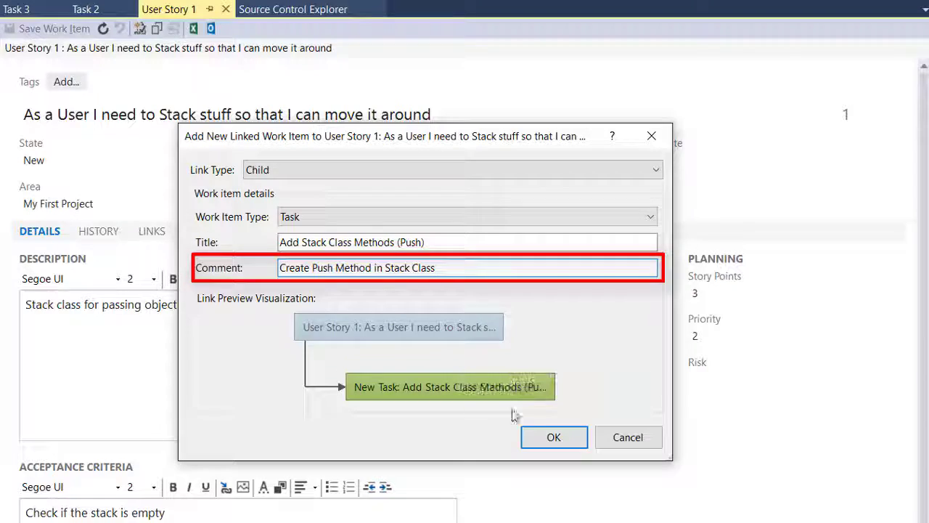
Create the Push task described as "Create Push method that accepts string as an argument"
{"action": "left_click", "coordinate": [553, 437]}
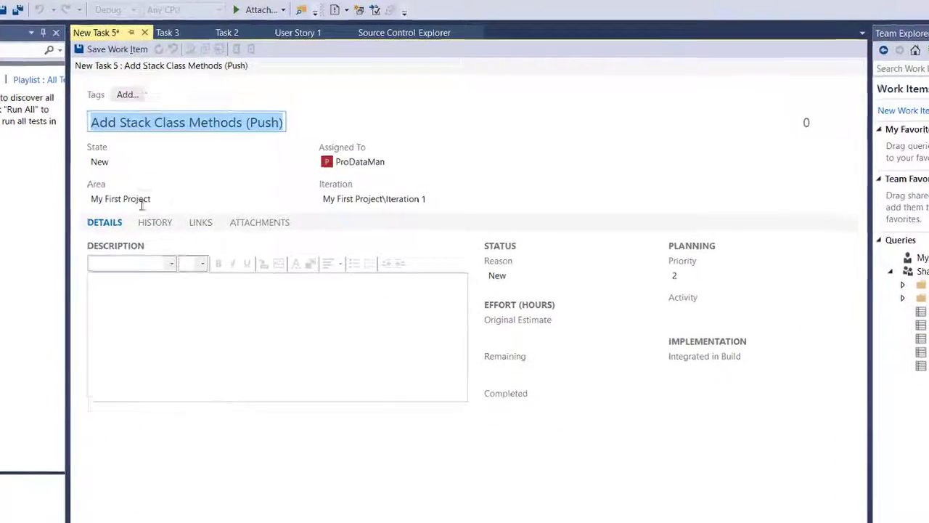
{"action": "type", "text": "Crte"}
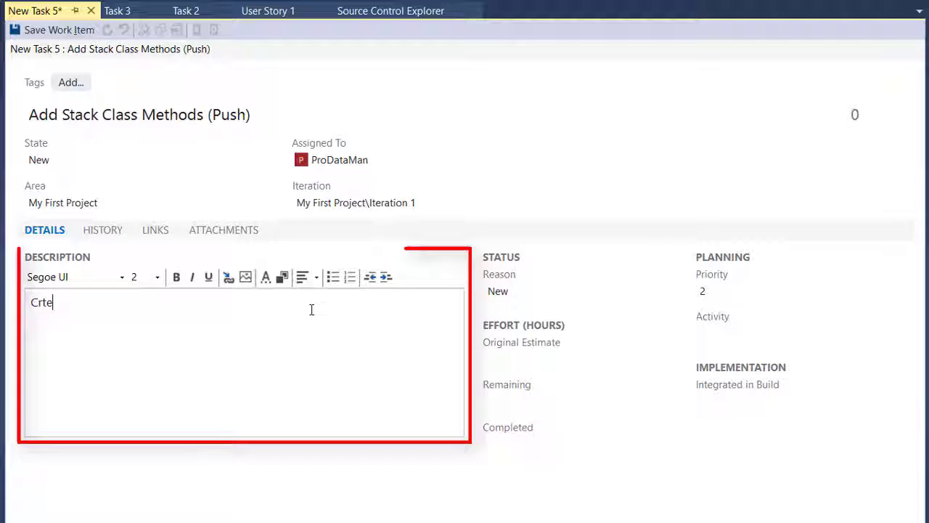
{"action": "type", "text": "Create"}
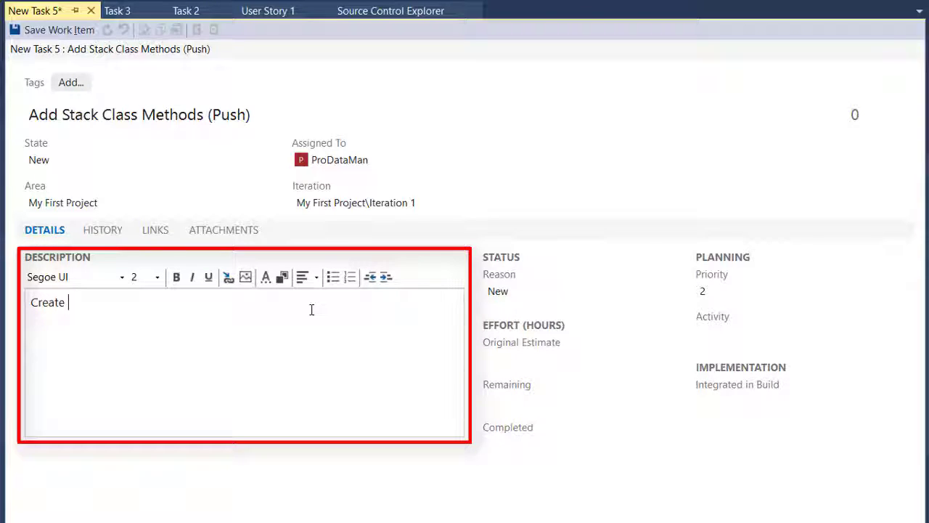
{"action": "type", "text": "Push method that"}
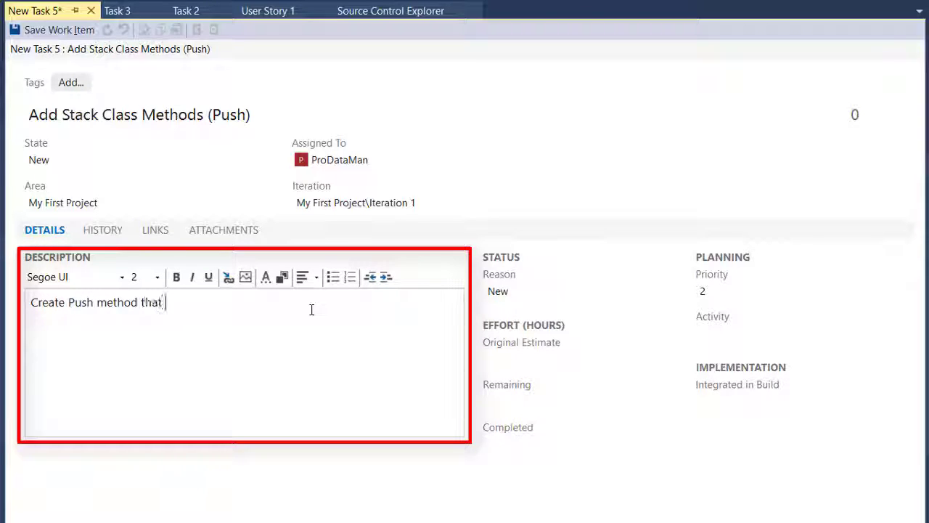
{"action": "type", "text": "accepts string as"}
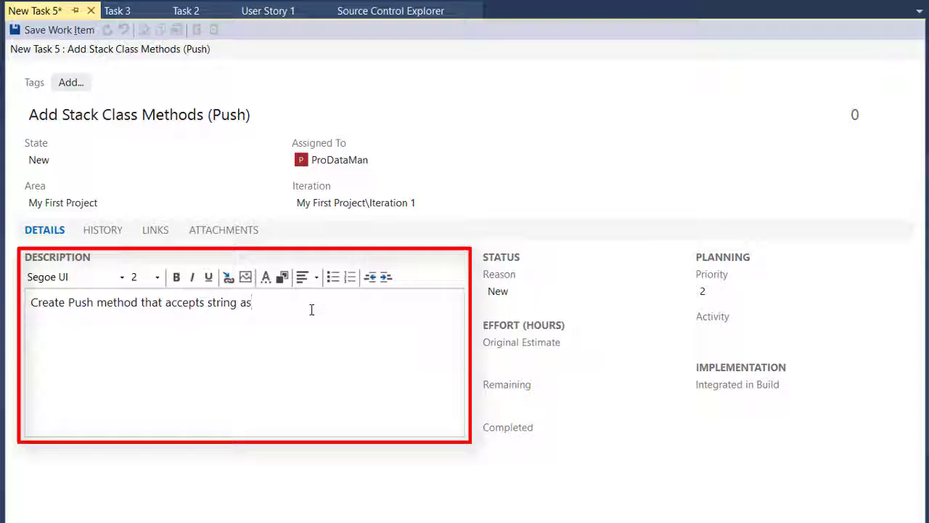
{"action": "type", "text": "an argument"}
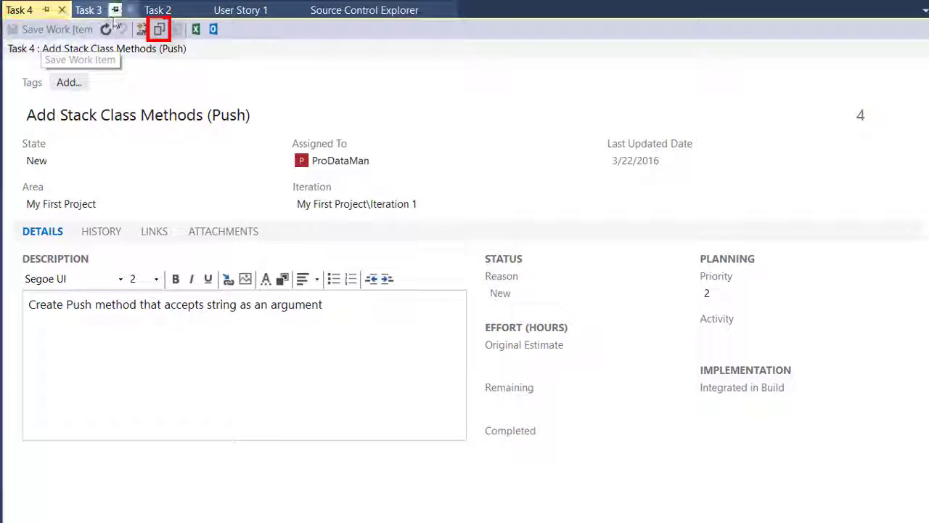
{"action": "mouse_move", "coordinate": [158, 29]}
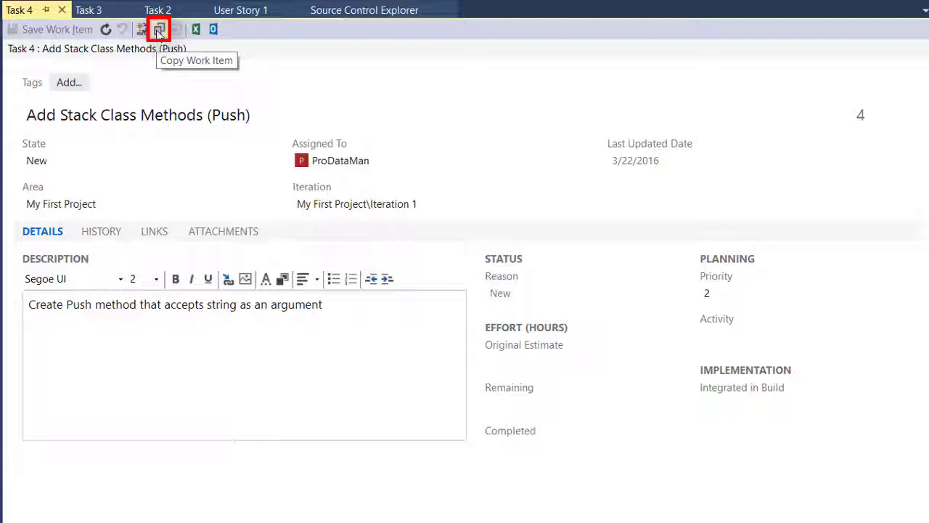
Copy the Push task as a Task in My First Project and retitle it with Peek
{"action": "left_click", "coordinate": [160, 29]}
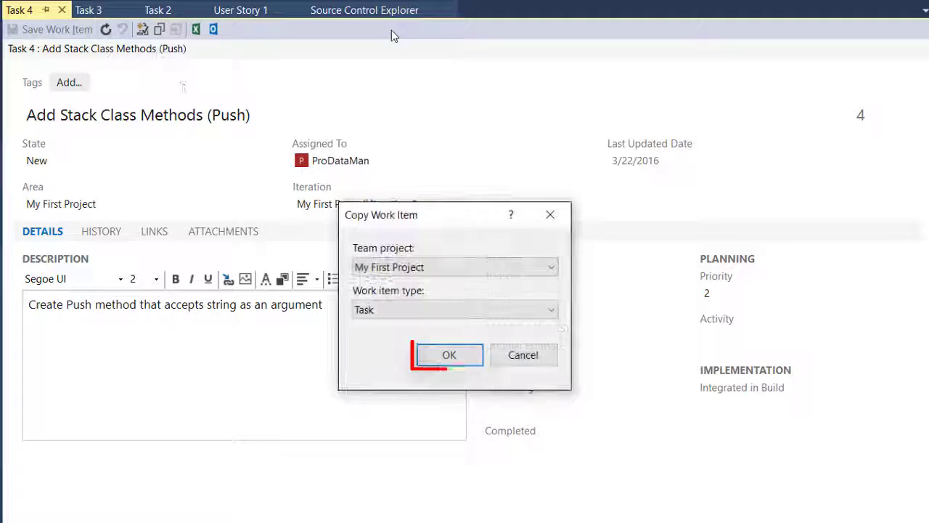
{"action": "left_click", "coordinate": [449, 355]}
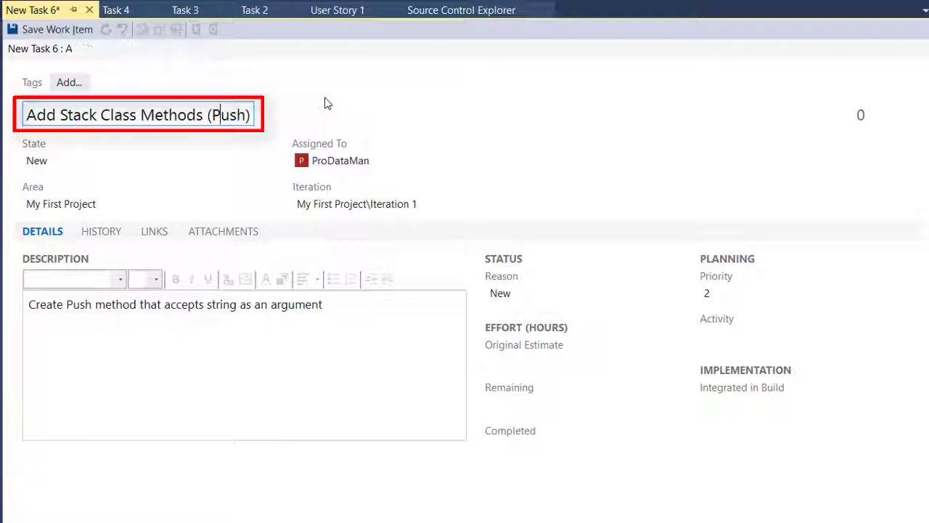
{"action": "type", "text": "Peek"}
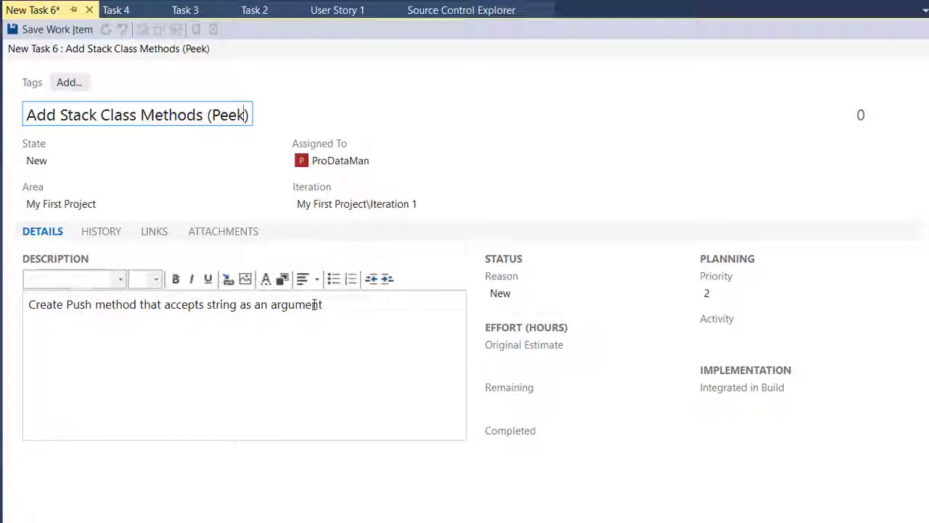
Change the description to a Peek method, replacing 'as an argument' with 'returns string'
{"action": "double_click", "coordinate": [78, 304]}
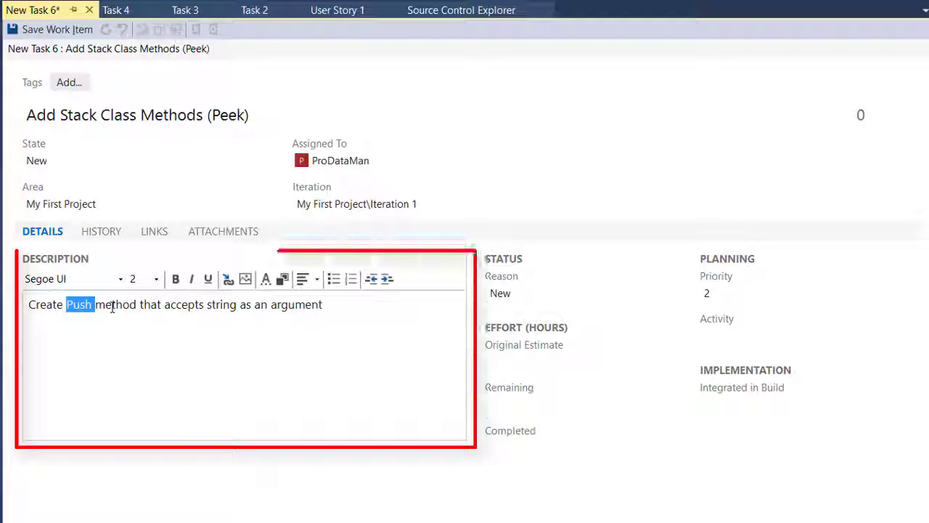
{"action": "type", "text": "Peek"}
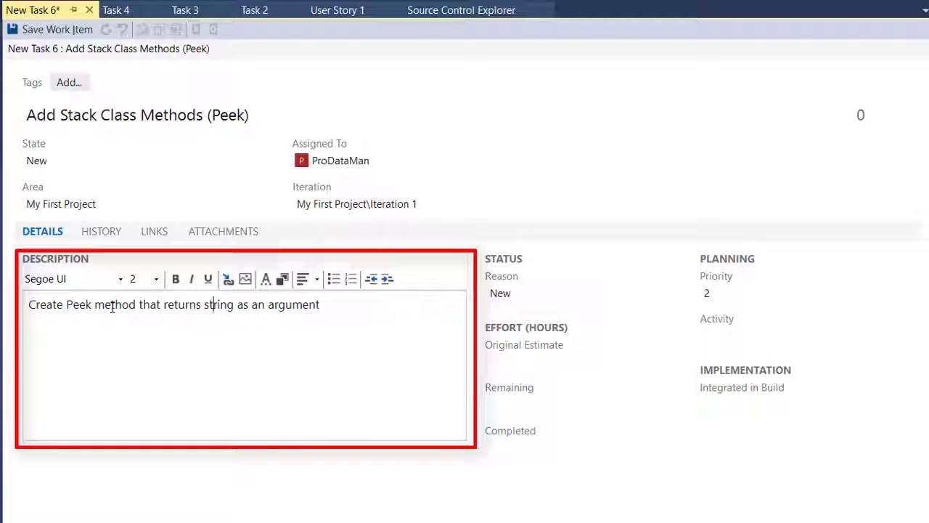
{"action": "left_click_drag", "start_coordinate": [236, 305], "coordinate": [319, 305]}
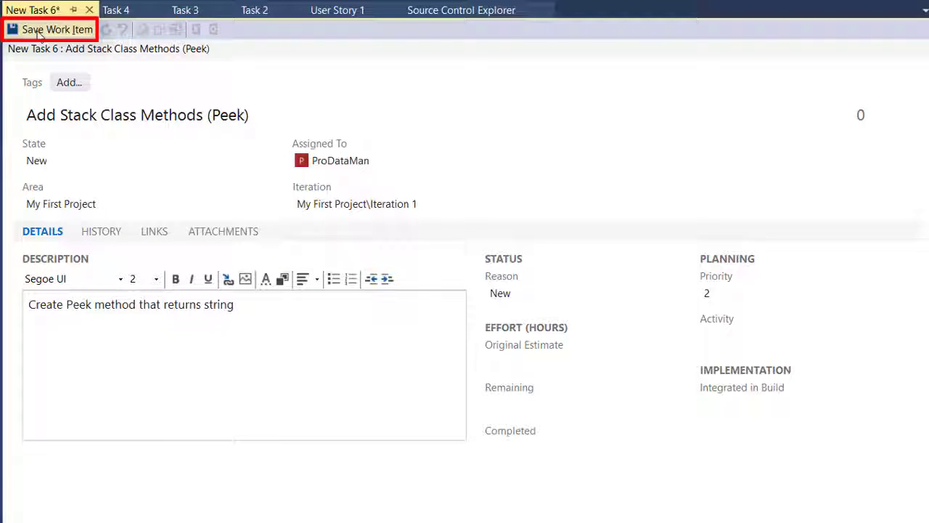
Save the Peek task and create a copied work item from it
{"action": "left_click", "coordinate": [56, 29]}
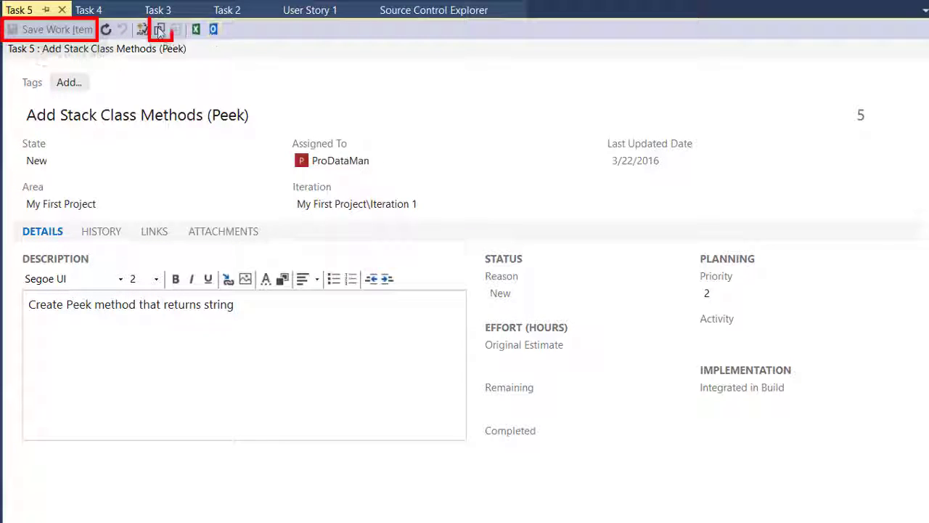
{"action": "left_click", "coordinate": [159, 29]}
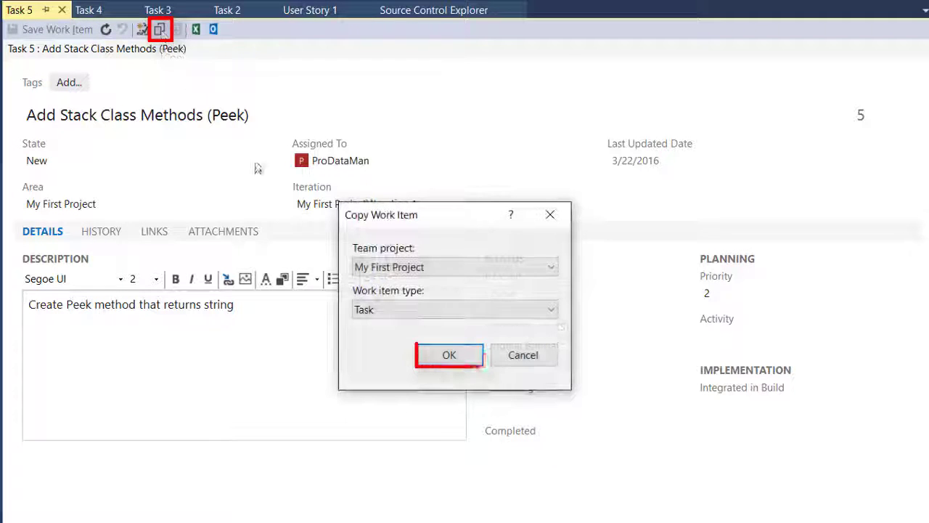
{"action": "left_click", "coordinate": [449, 354]}
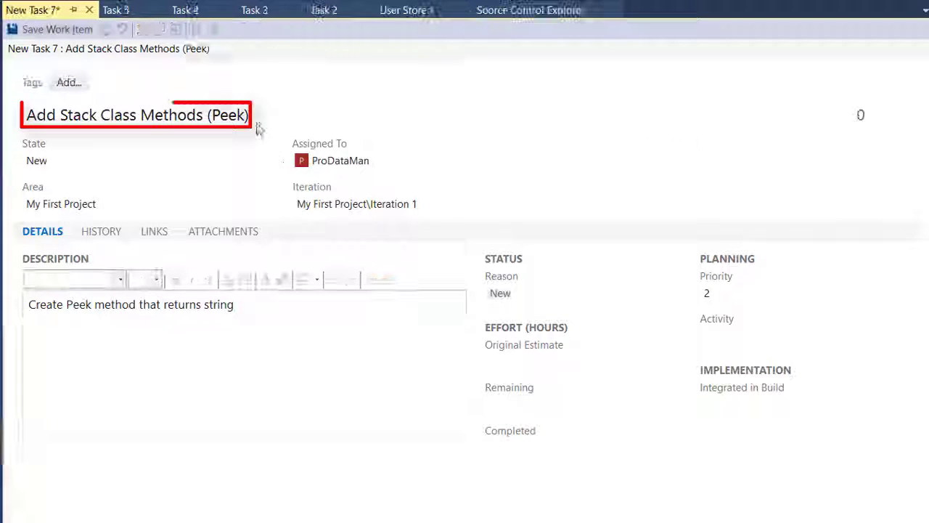
Retitle the copy to 'Add Stack Class Methods (Pop)' and append 'and removes item from stack'
{"action": "key", "text": "Backspace"}
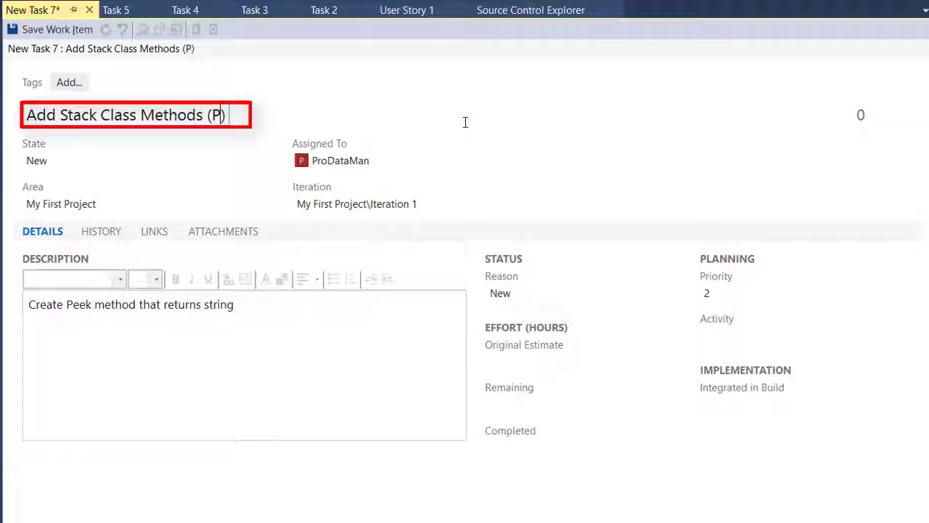
{"action": "type", "text": "op"}
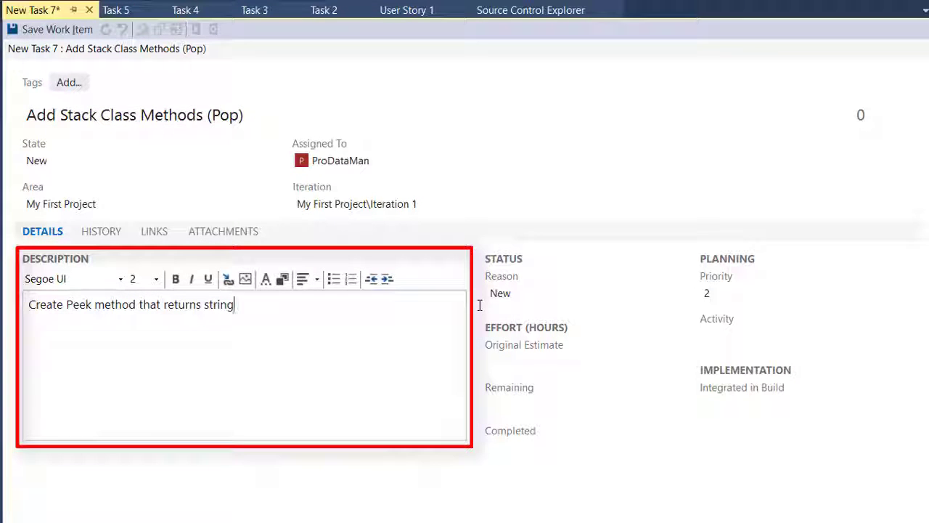
{"action": "type", "text": "and removes"}
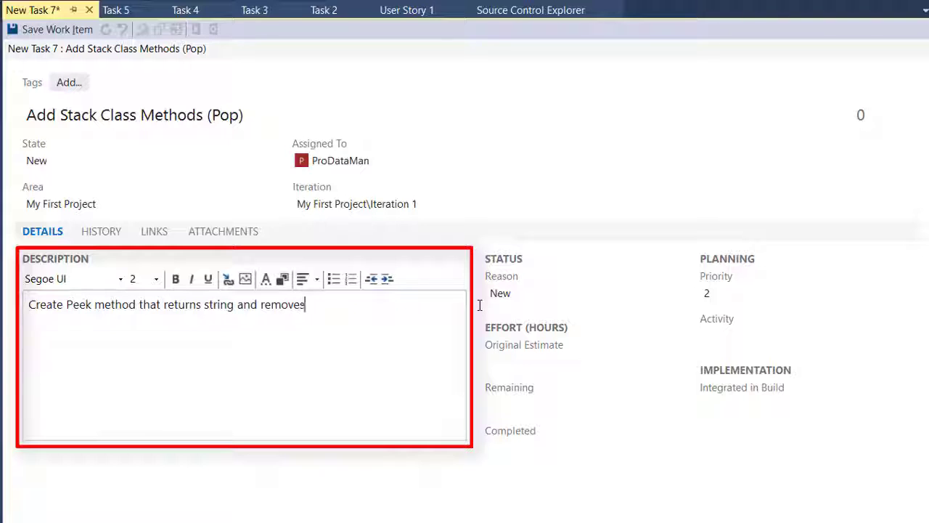
{"action": "type", "text": "item from sta"}
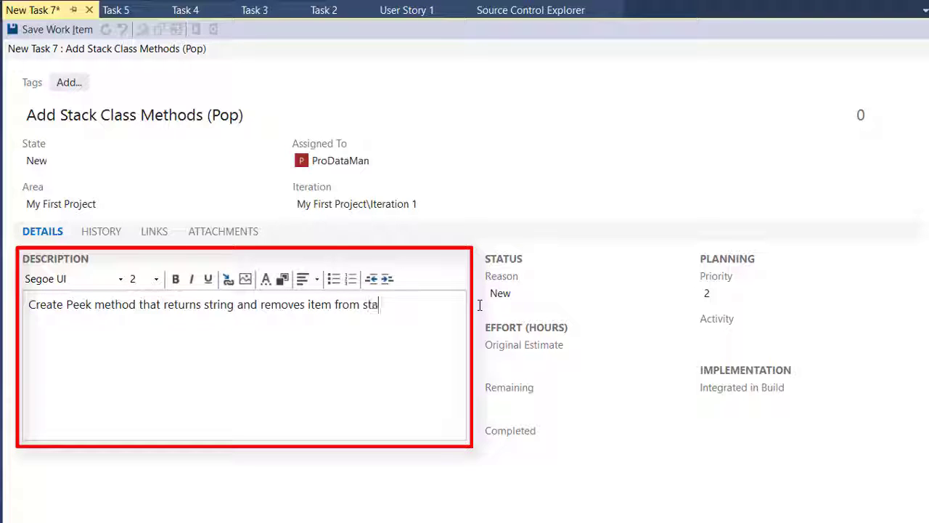
{"action": "type", "text": "ck"}
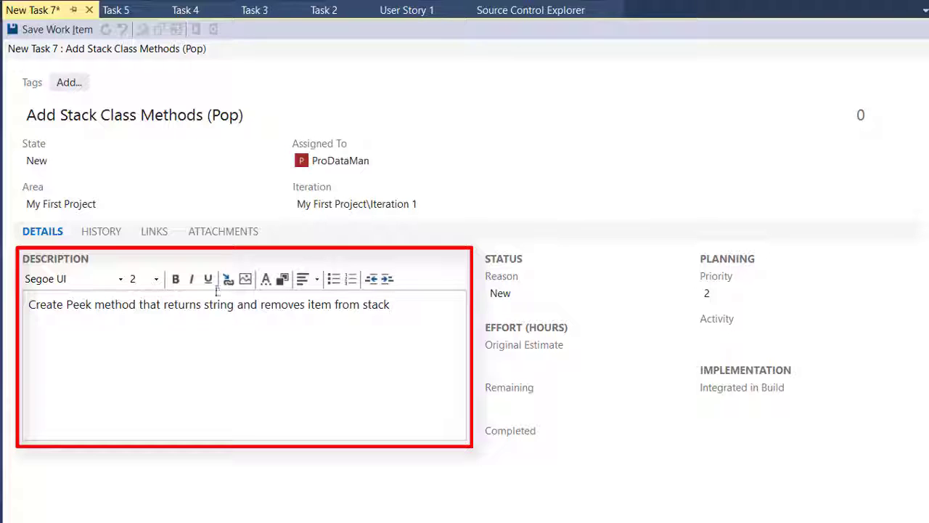
{"action": "mouse_move", "coordinate": [58, 29]}
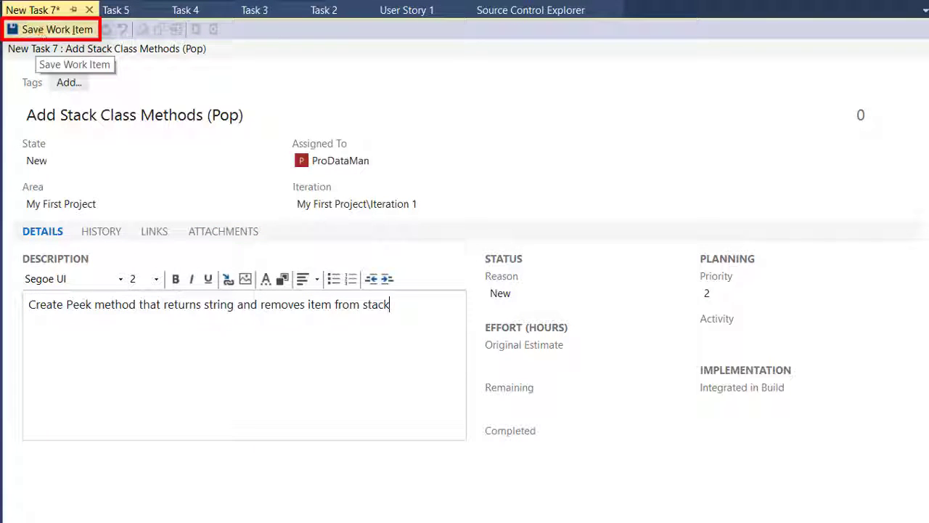
Save the Pop task and copy it into a new 'Add Stack Class Methods (IsEmpty)' task
{"action": "left_click", "coordinate": [49, 29]}
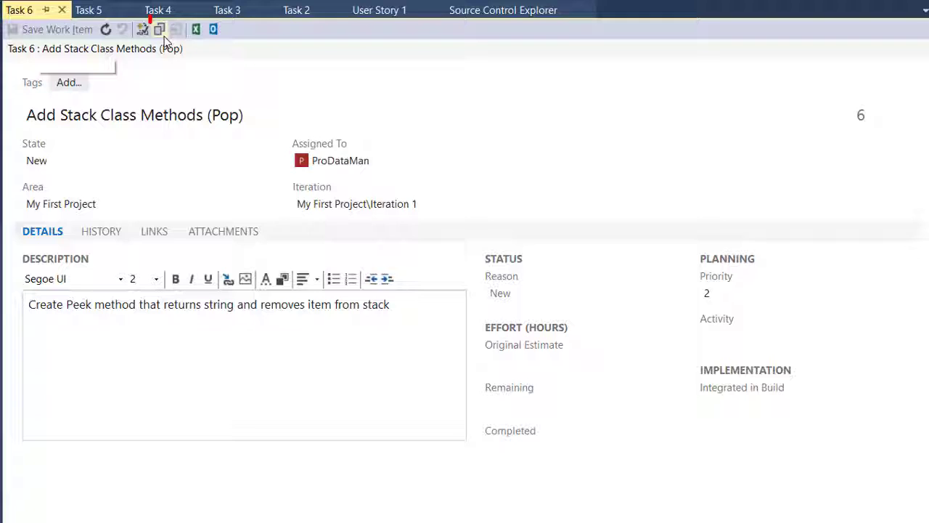
{"action": "left_click", "coordinate": [160, 29]}
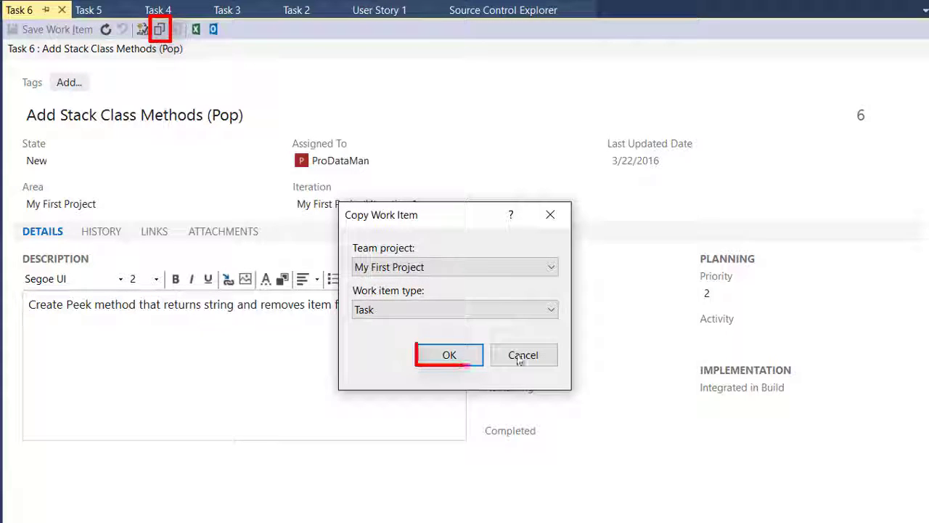
{"action": "left_click", "coordinate": [448, 354]}
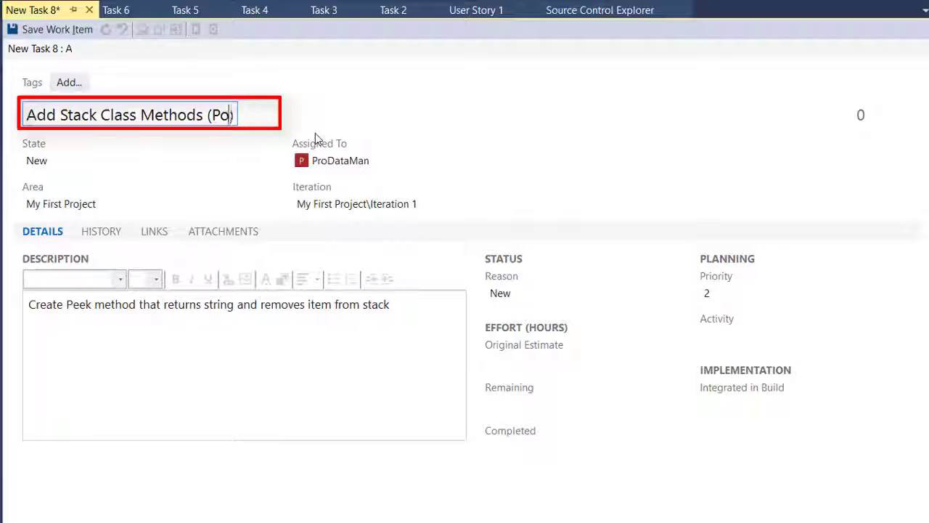
{"action": "type", "text": "Is"}
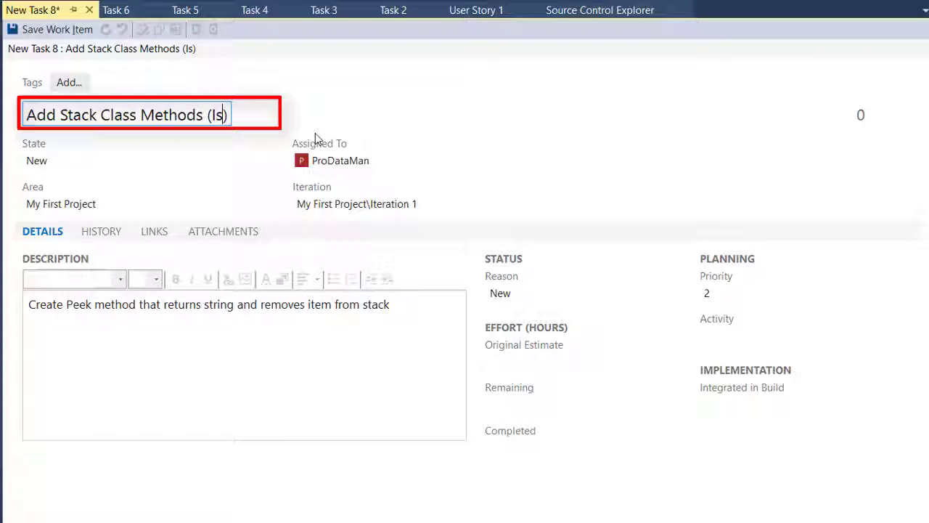
{"action": "type", "text": "Empty)"}
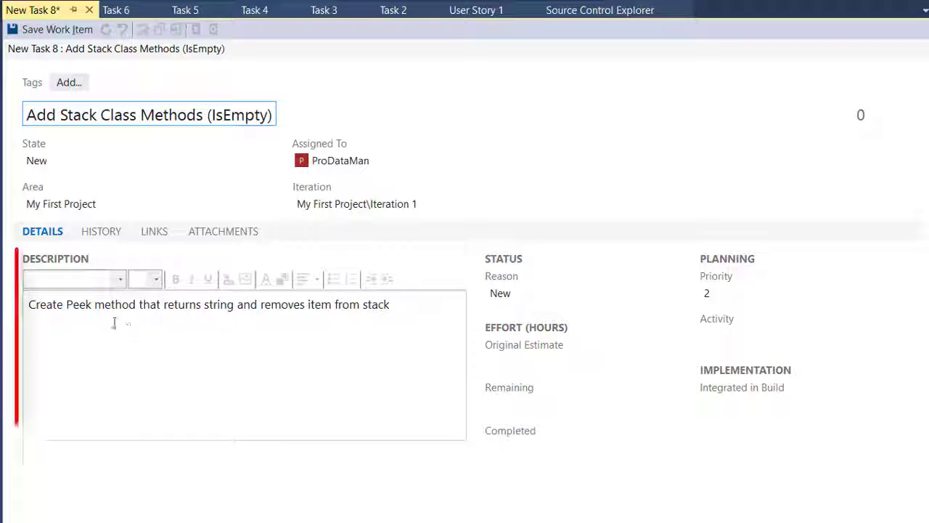
Rewrite the description as an IsEmpty method returning boolean true if the stack count is 0
{"action": "double_click", "coordinate": [78, 305]}
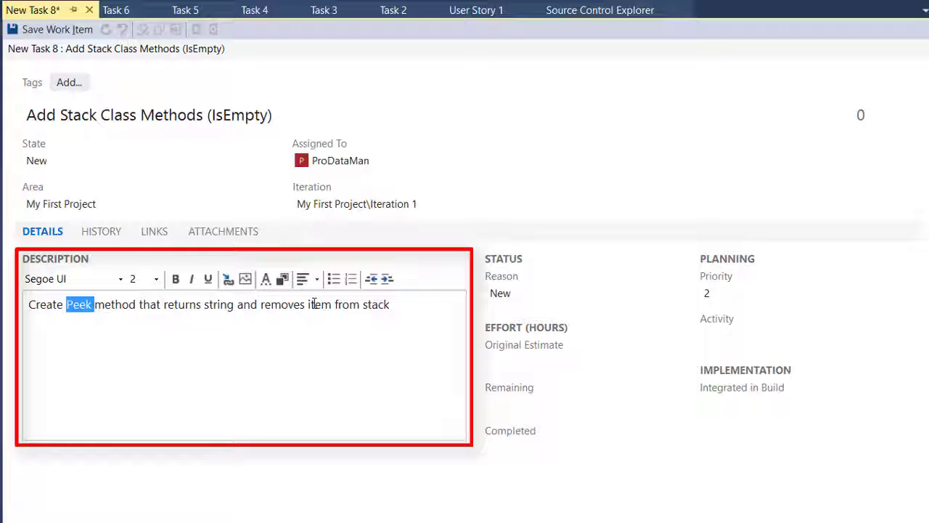
{"action": "type", "text": "IsEm"}
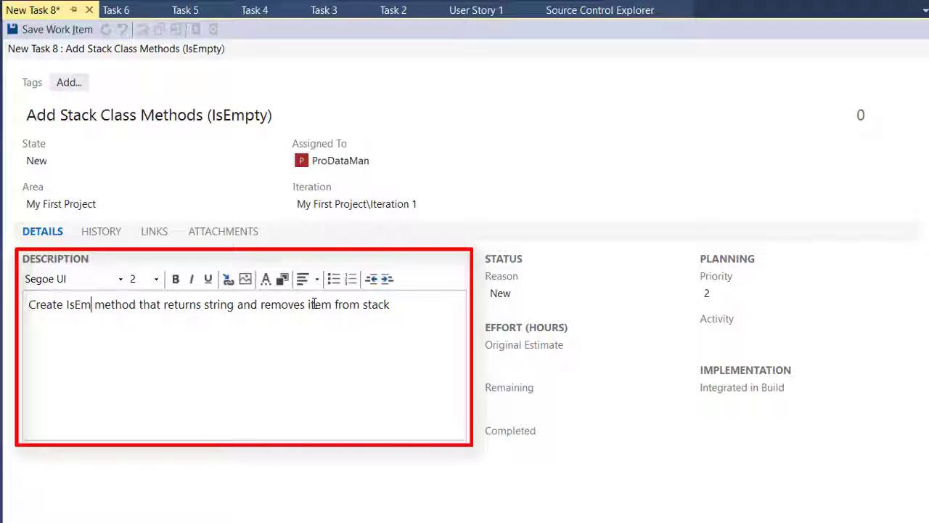
{"action": "type", "text": "pty"}
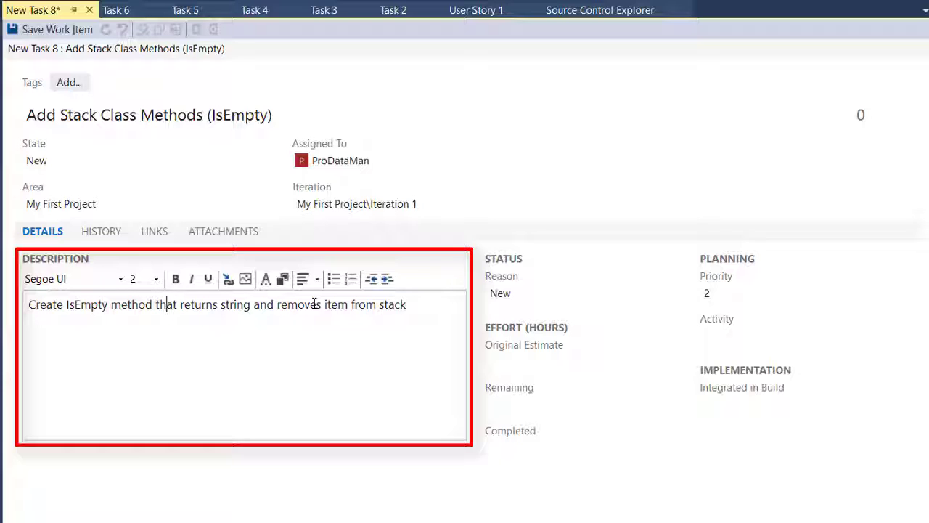
{"action": "type", "text": "a boole"}
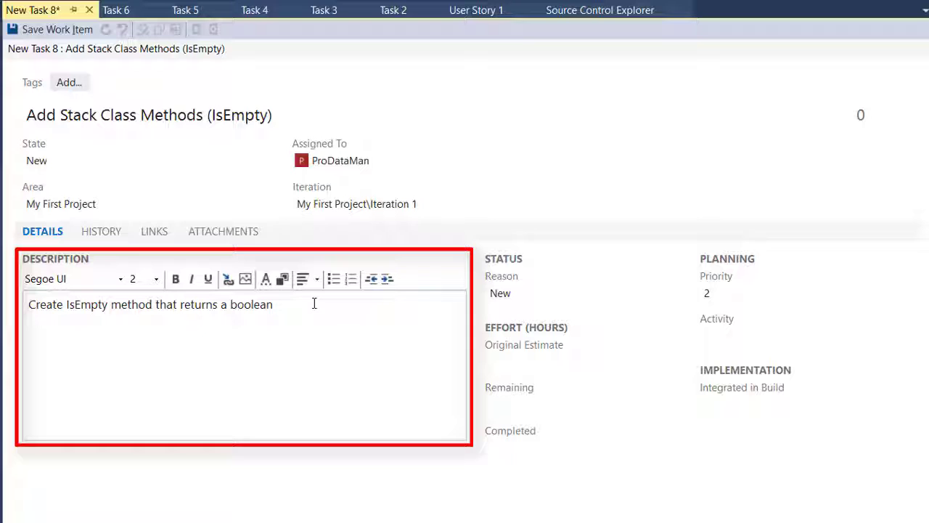
{"action": "type", "text": "true"}
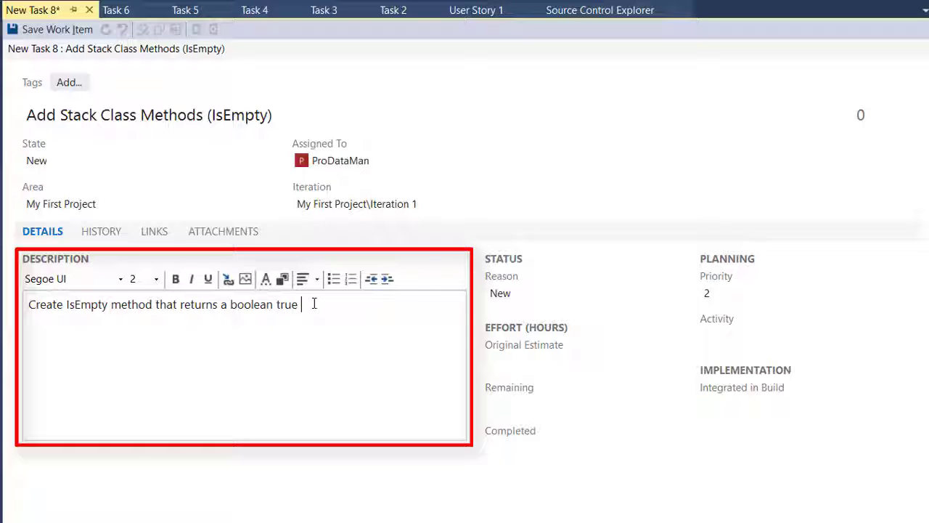
{"action": "type", "text": "if the st"}
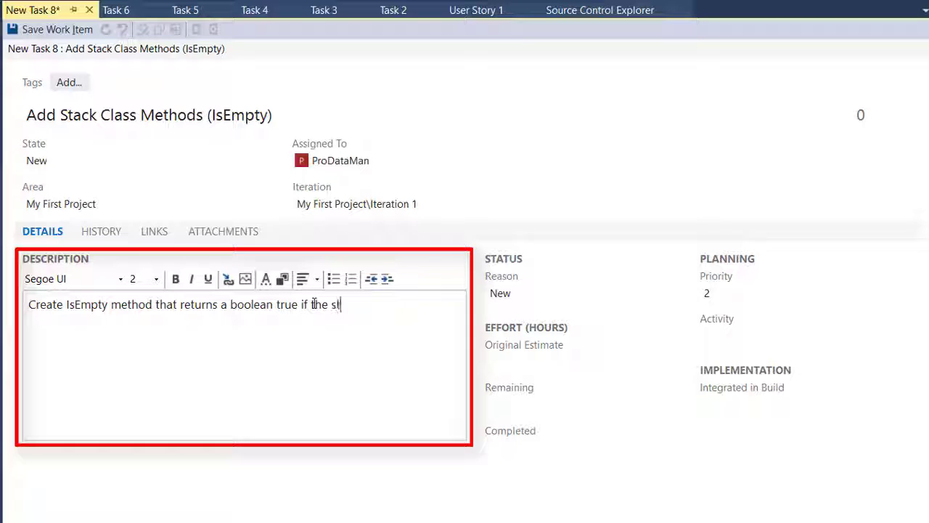
{"action": "type", "text": "tack"}
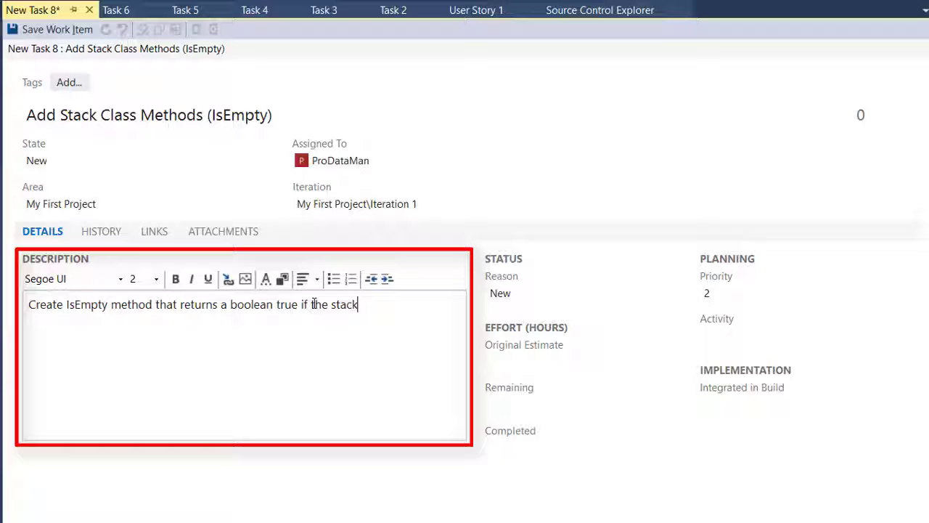
{"action": "type", "text": "count is"}
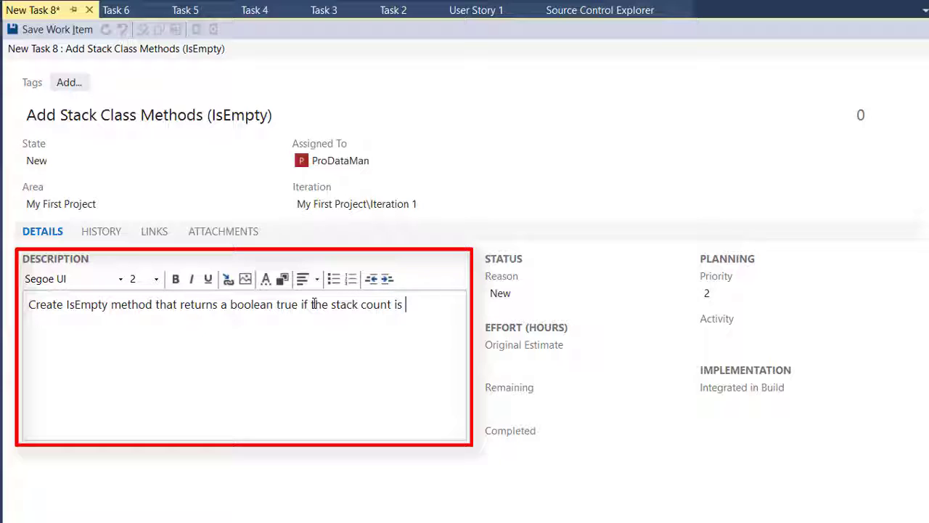
{"action": "type", "text": "0"}
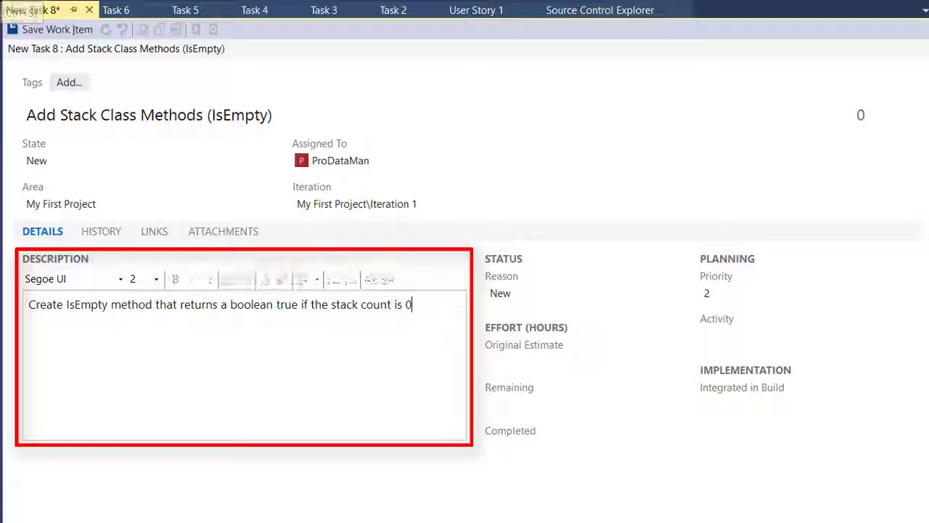
Save the IsEmpty task so it is stored as Task 7
{"action": "left_click", "coordinate": [58, 29]}
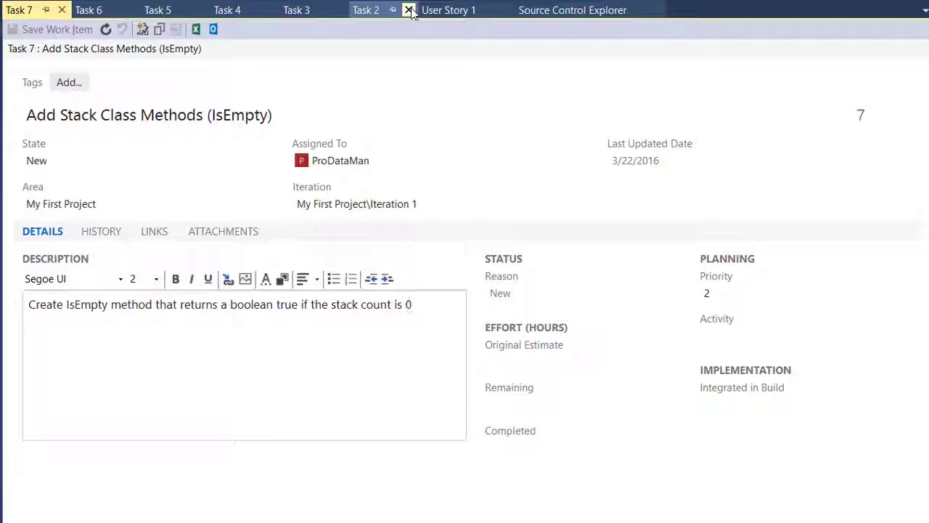
{"action": "left_click", "coordinate": [412, 305]}
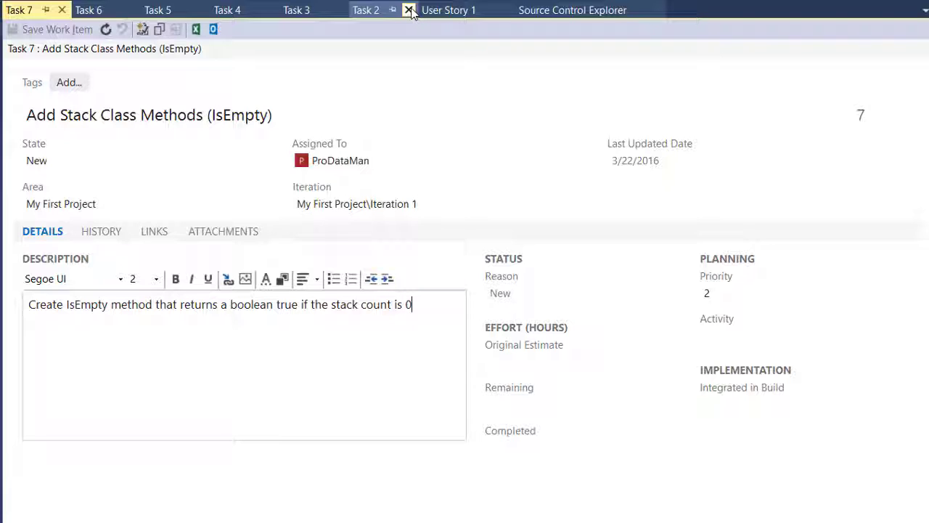